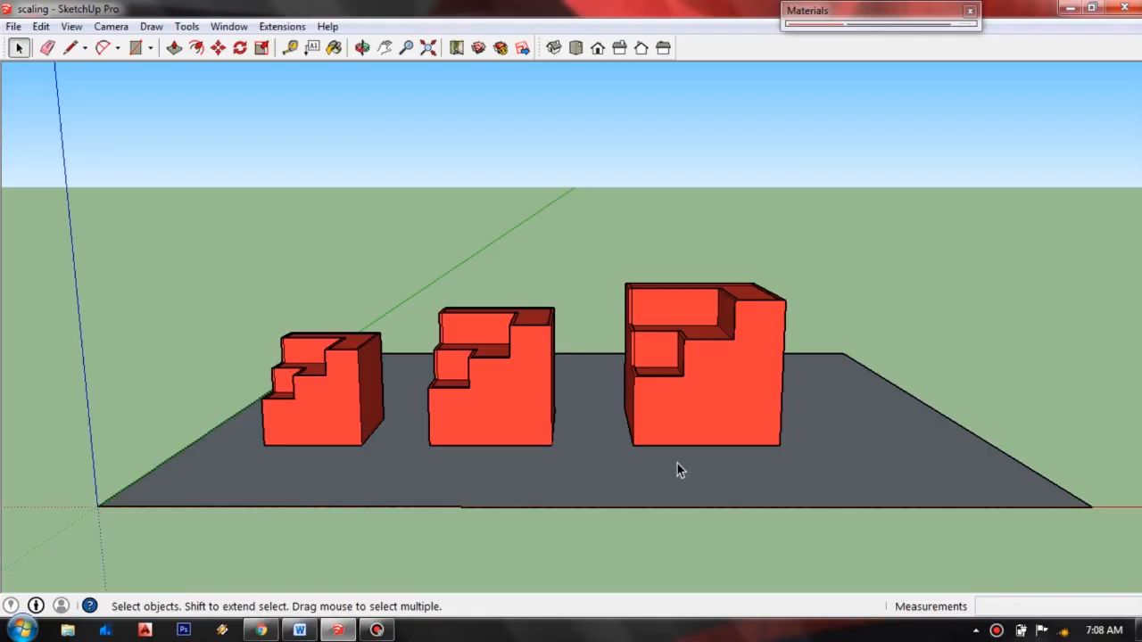
Orbit the view to see the three red stepped blocks closer and lower.
{"action": "left_click", "coordinate": [362, 46]}
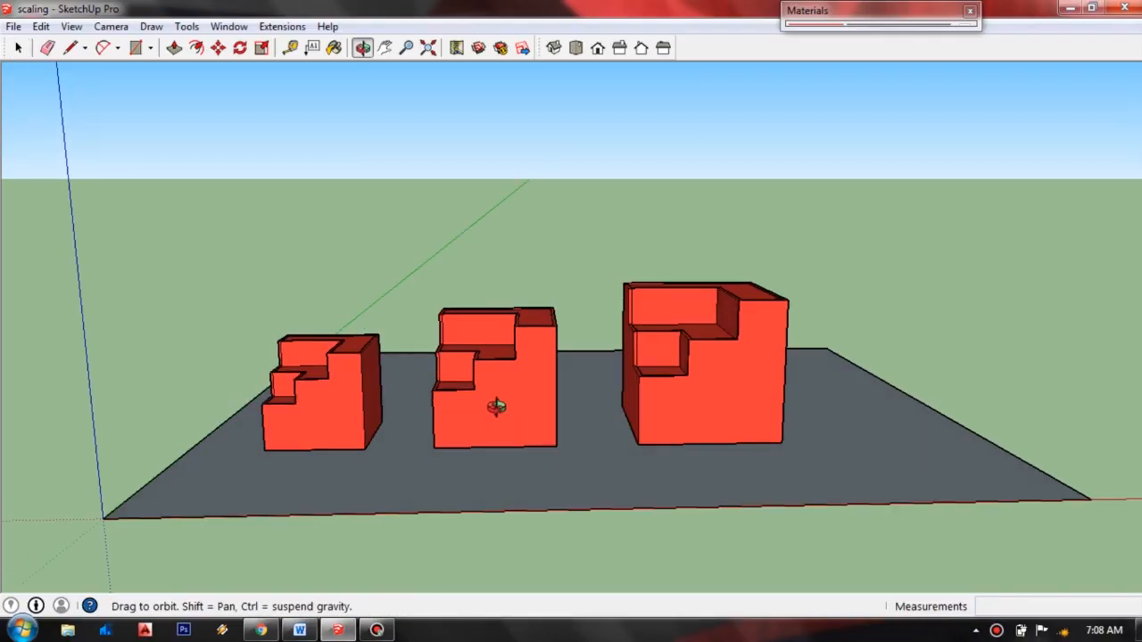
{"action": "left_click_drag", "start_coordinate": [497, 407], "coordinate": [617, 414]}
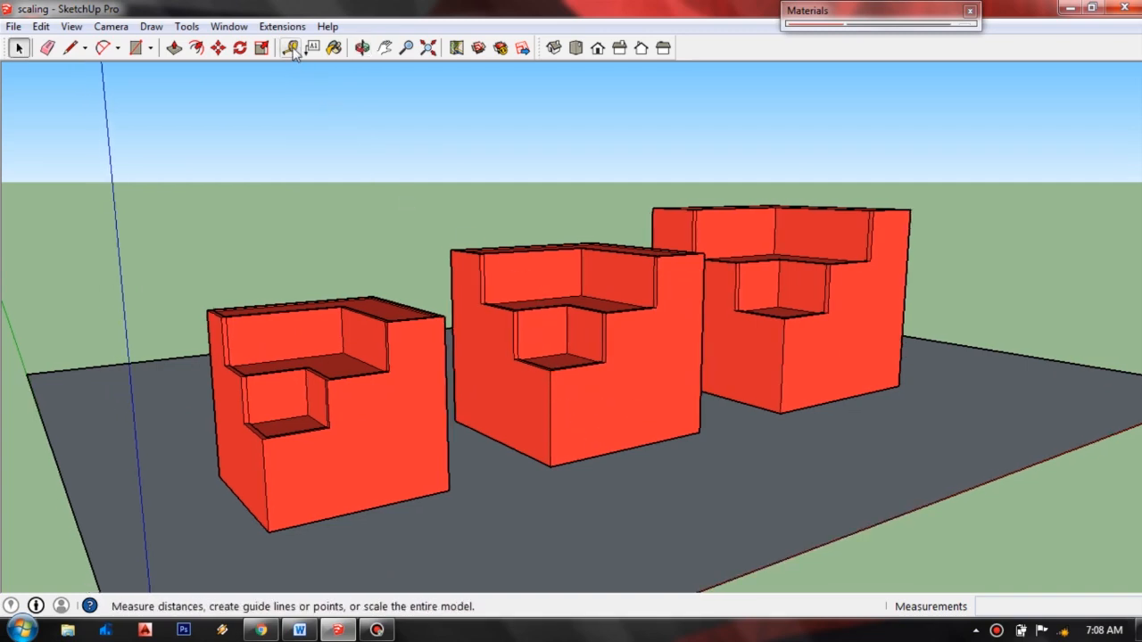
Return to selection, then ready the Tape Measure for a front-facing view.
{"action": "left_click", "coordinate": [18, 46]}
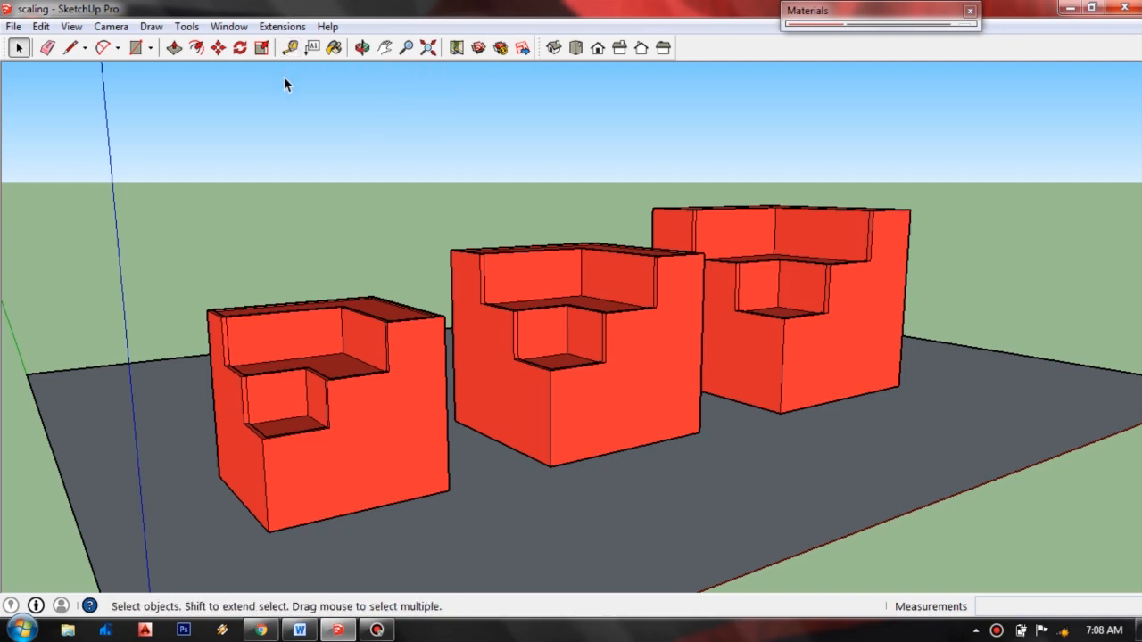
{"action": "mouse_move", "coordinate": [296, 235]}
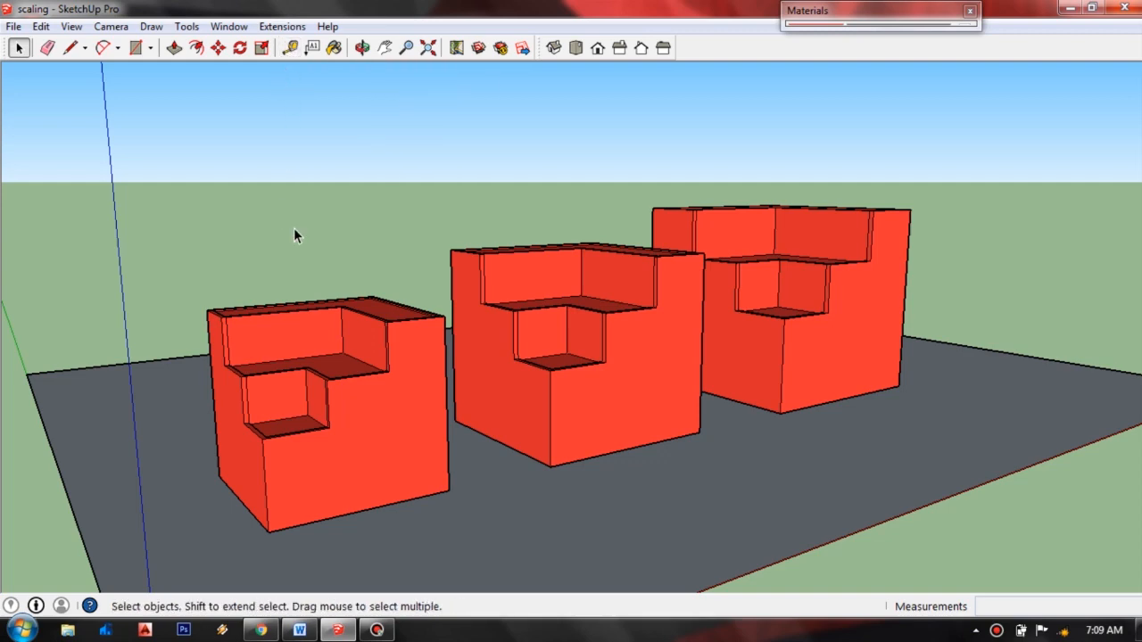
{"action": "left_click", "coordinate": [360, 46]}
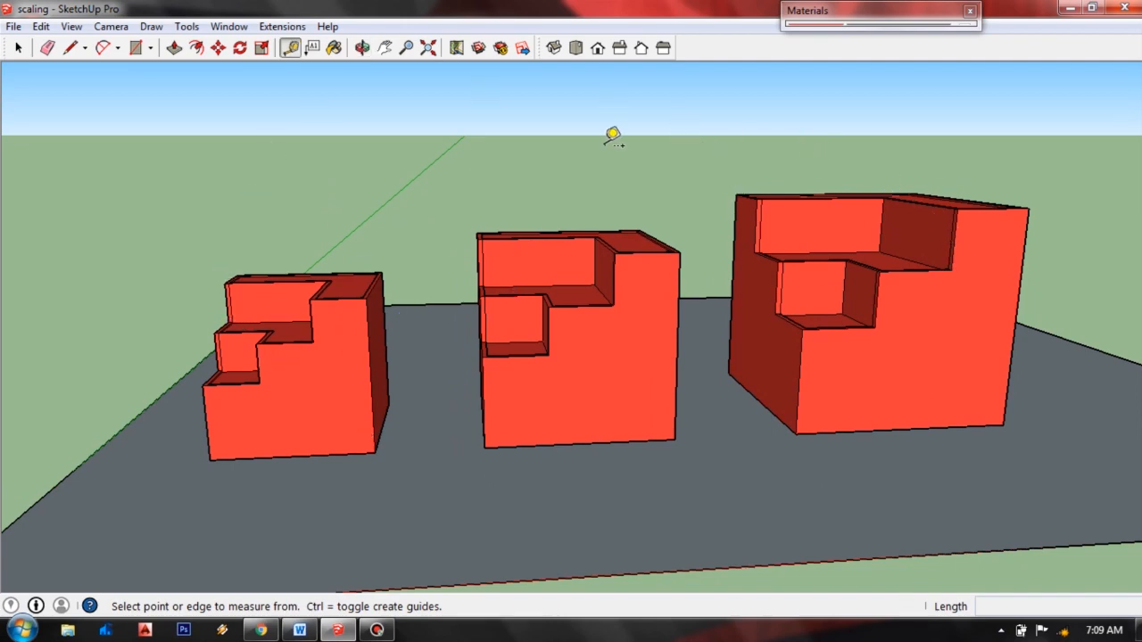
{"action": "mouse_move", "coordinate": [397, 268]}
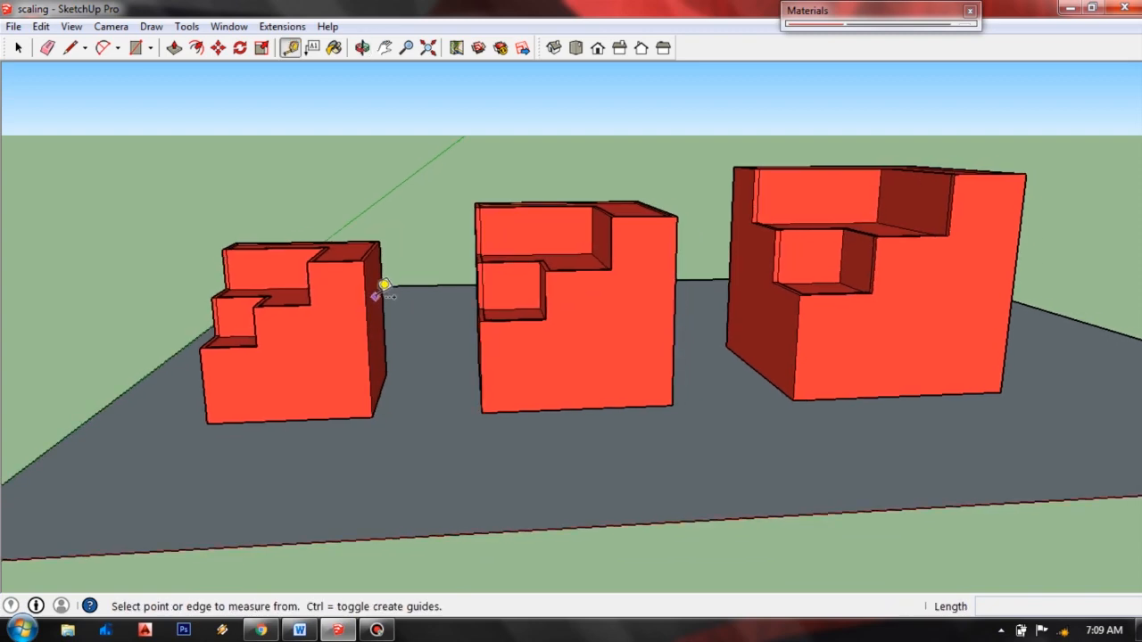
{"action": "mouse_move", "coordinate": [382, 240]}
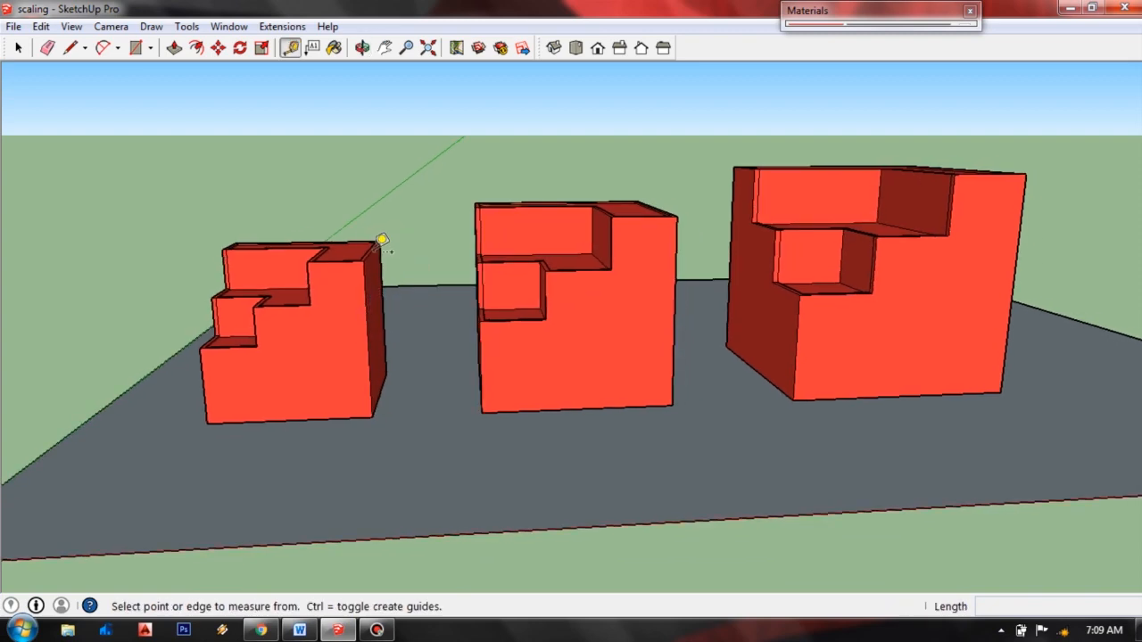
{"action": "mouse_move", "coordinate": [366, 398]}
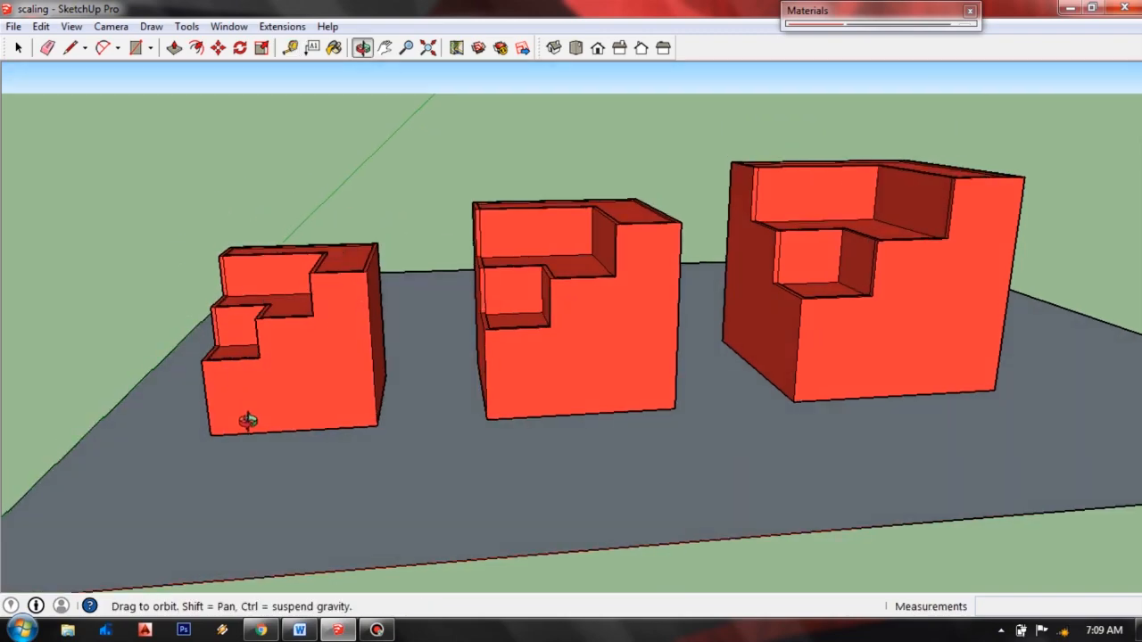
Measure the smallest block's 1.20 m bottom edge and enter 1.9 as its new length.
{"action": "left_click", "coordinate": [289, 46]}
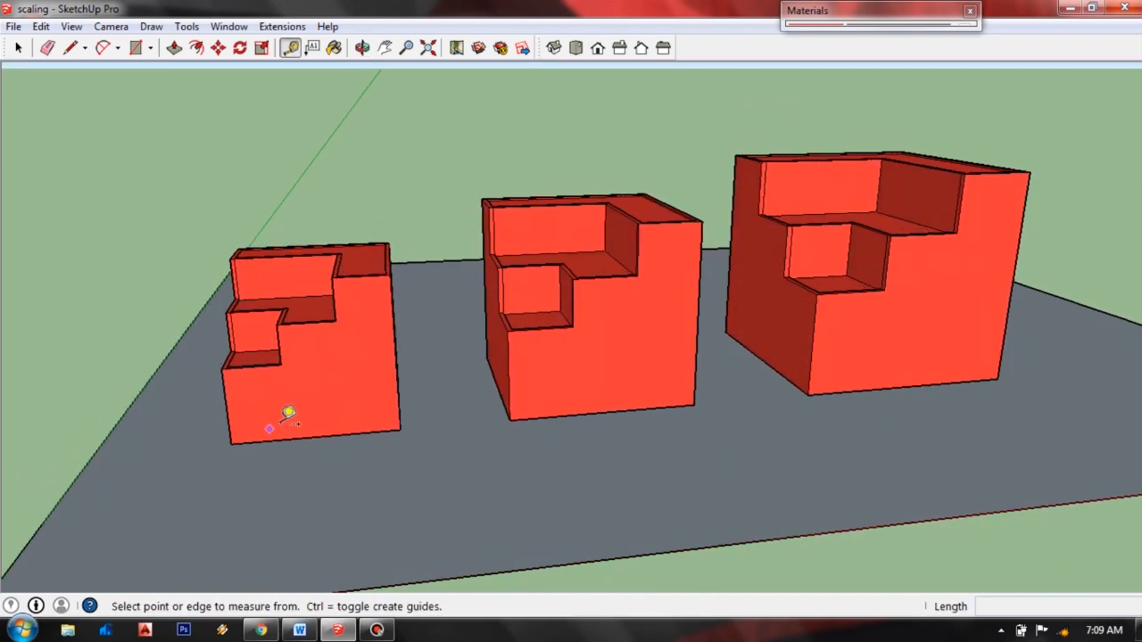
{"action": "mouse_move", "coordinate": [311, 407]}
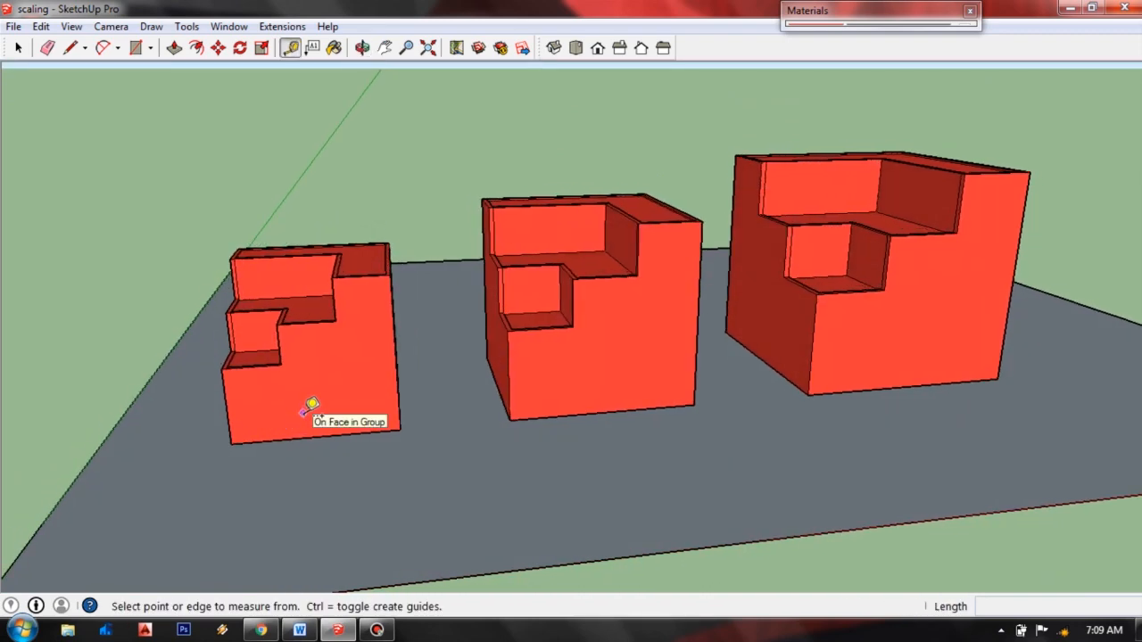
{"action": "mouse_move", "coordinate": [314, 177]}
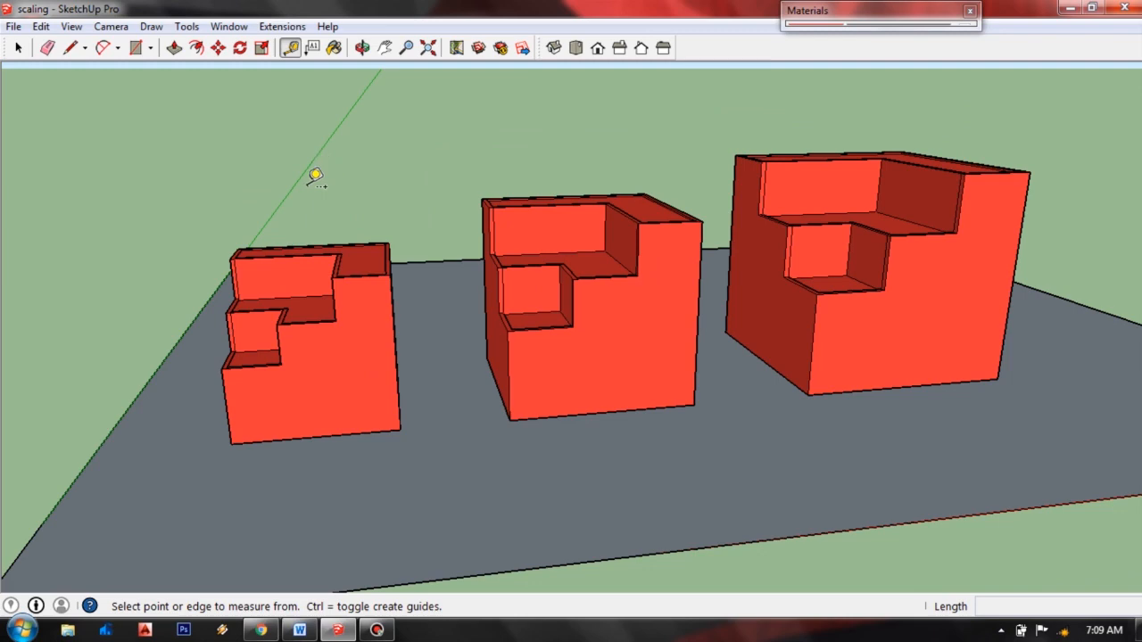
{"action": "mouse_move", "coordinate": [236, 439]}
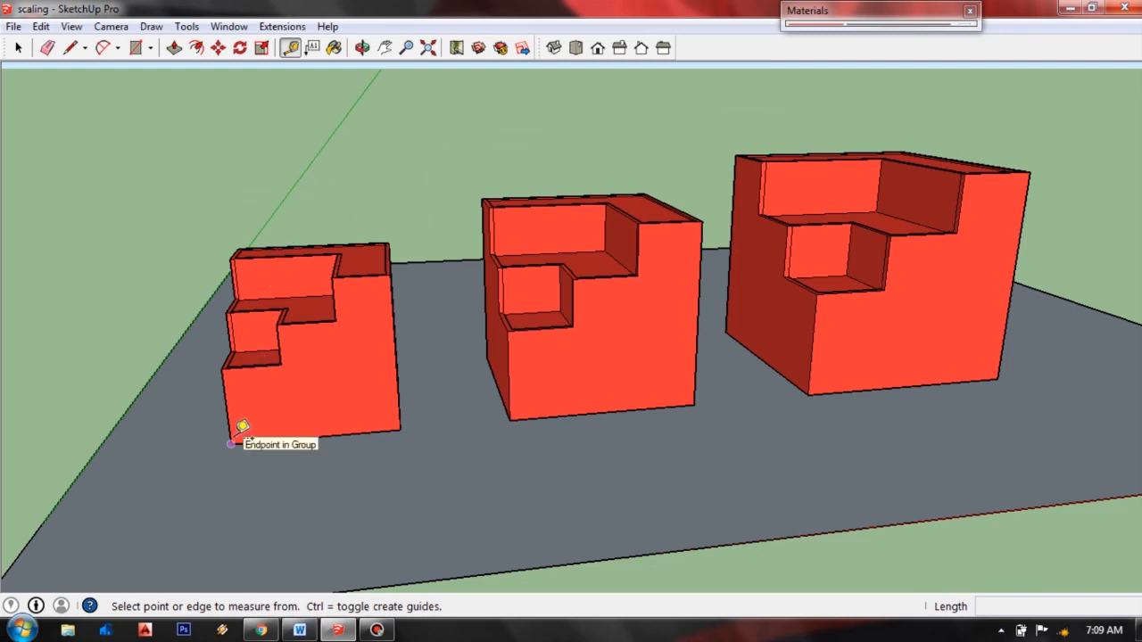
{"action": "left_click", "coordinate": [231, 442]}
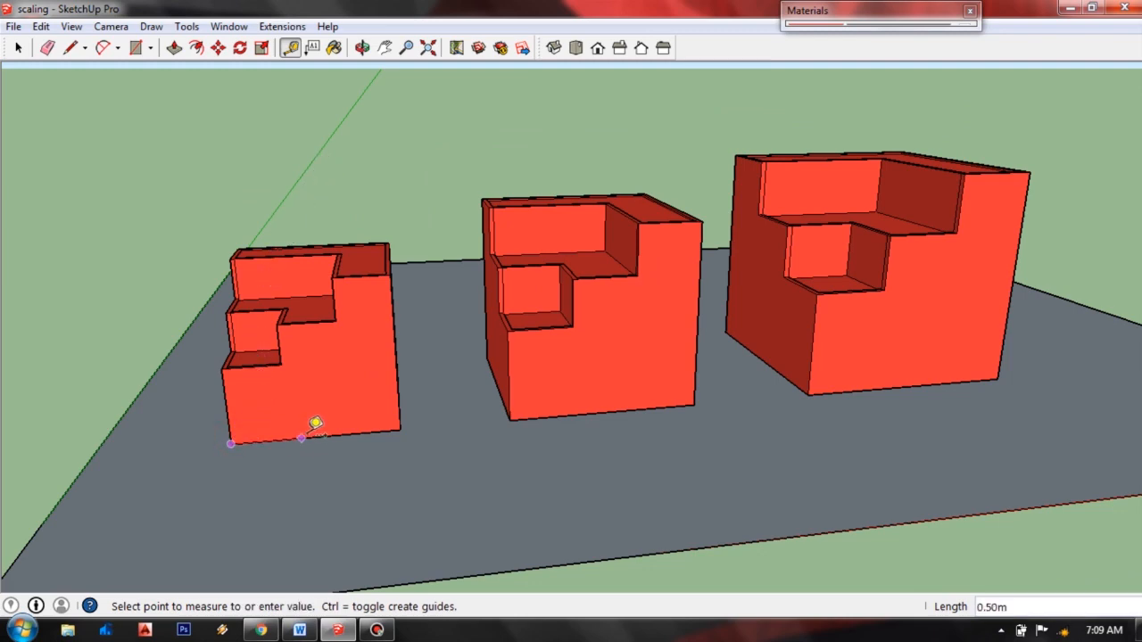
{"action": "mouse_move", "coordinate": [407, 420]}
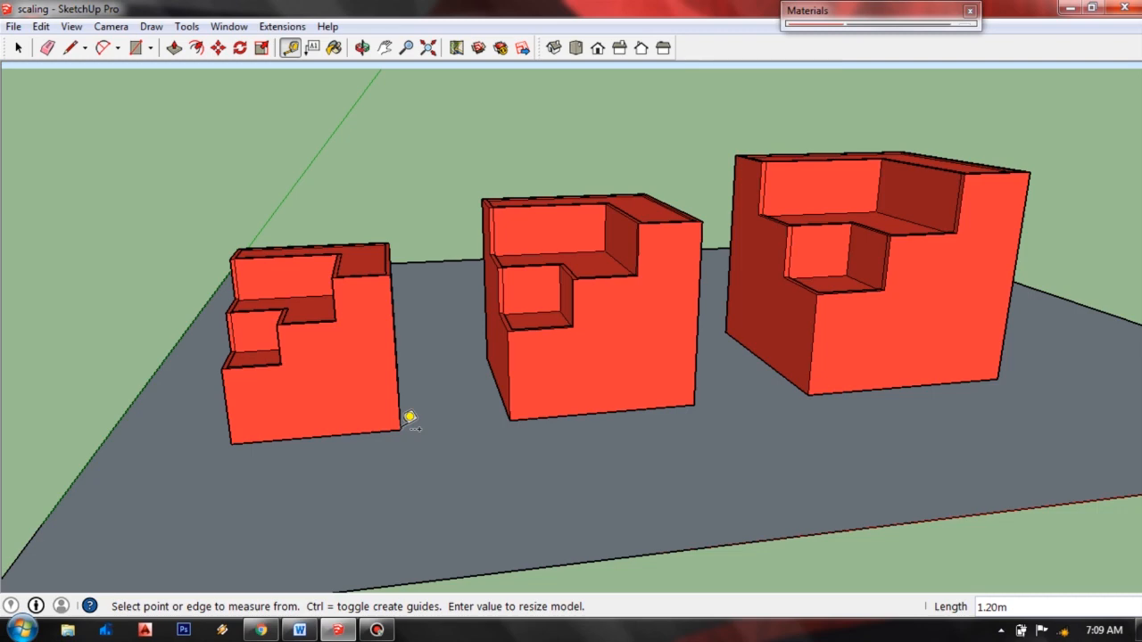
{"action": "mouse_move", "coordinate": [399, 429]}
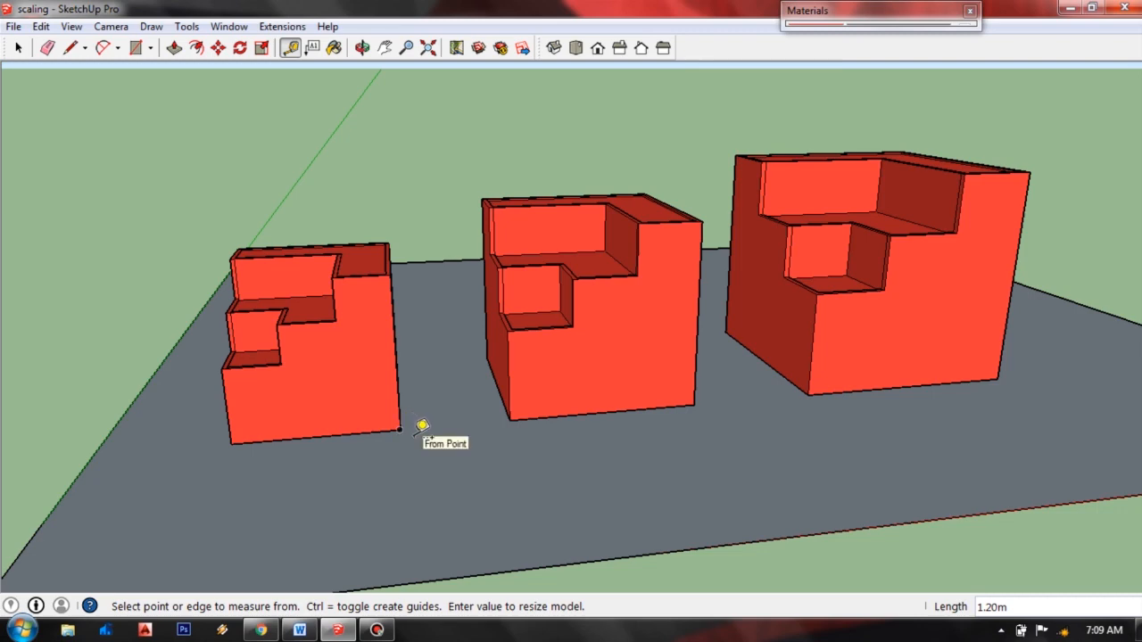
{"action": "type", "text": "1."}
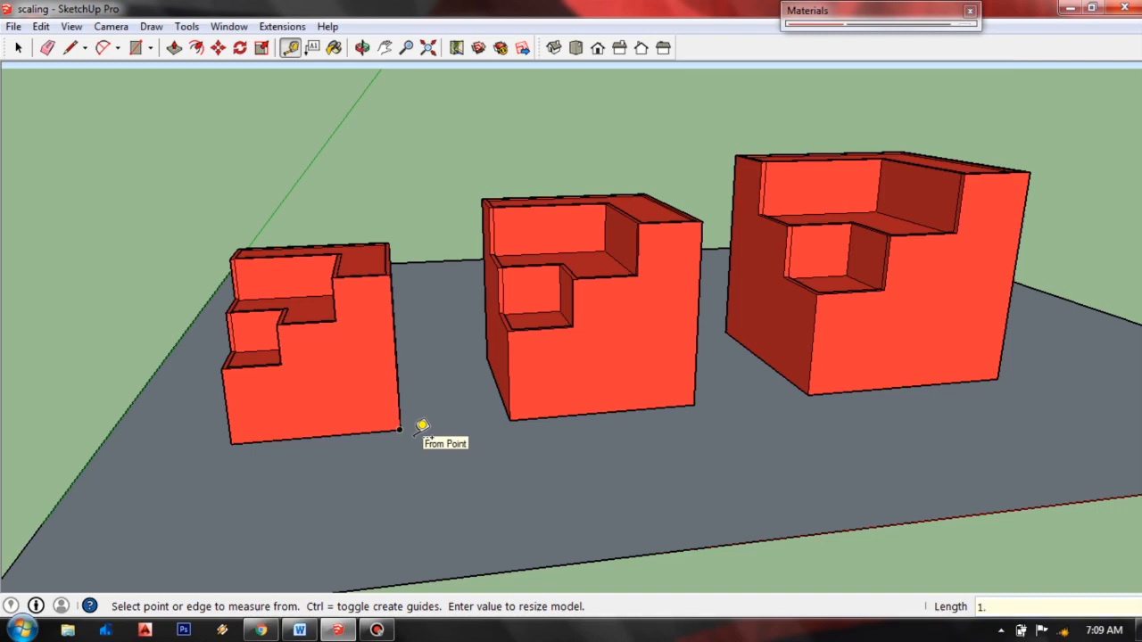
{"action": "type", "text": "9"}
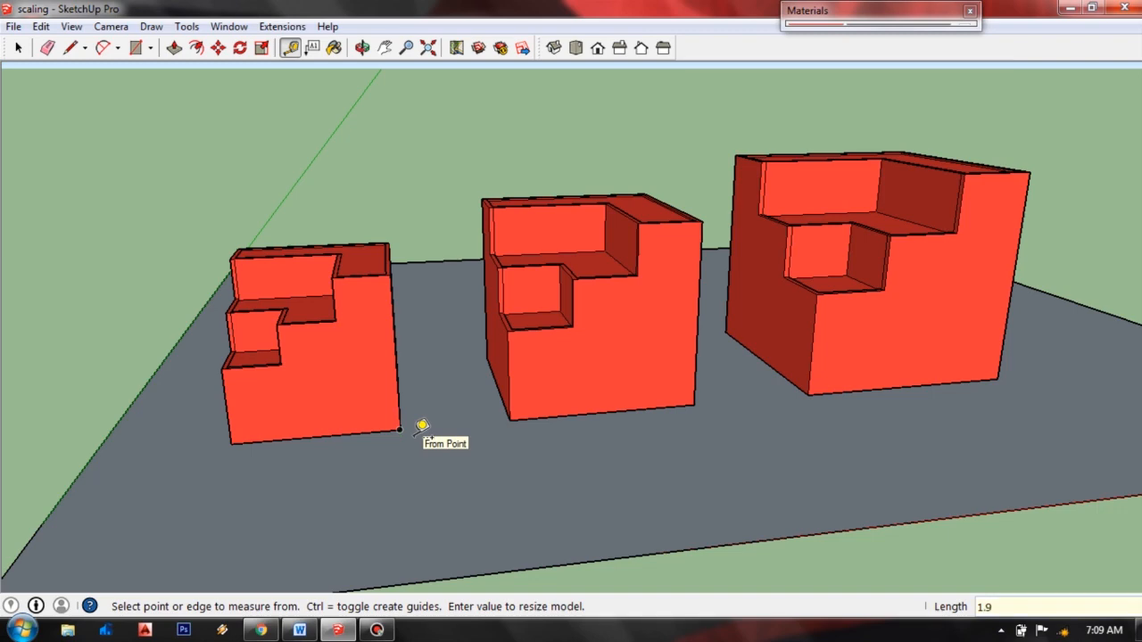
{"action": "mouse_move", "coordinate": [422, 426]}
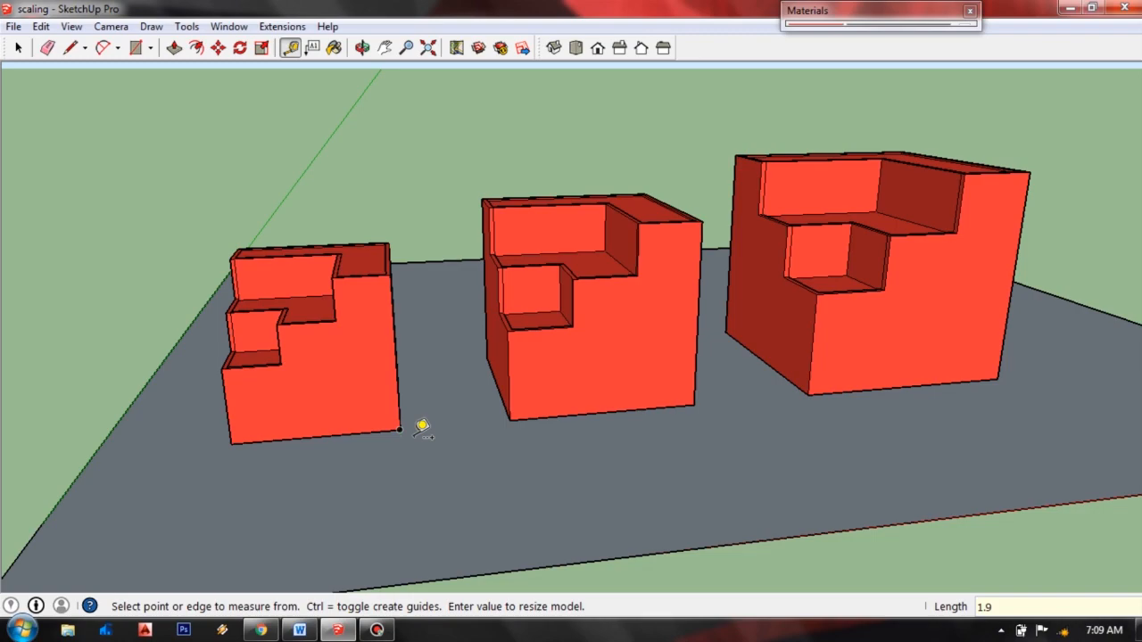
Confirm resizing the whole model to 1.9 m and bring all three blocks into view.
{"action": "key", "text": "Return"}
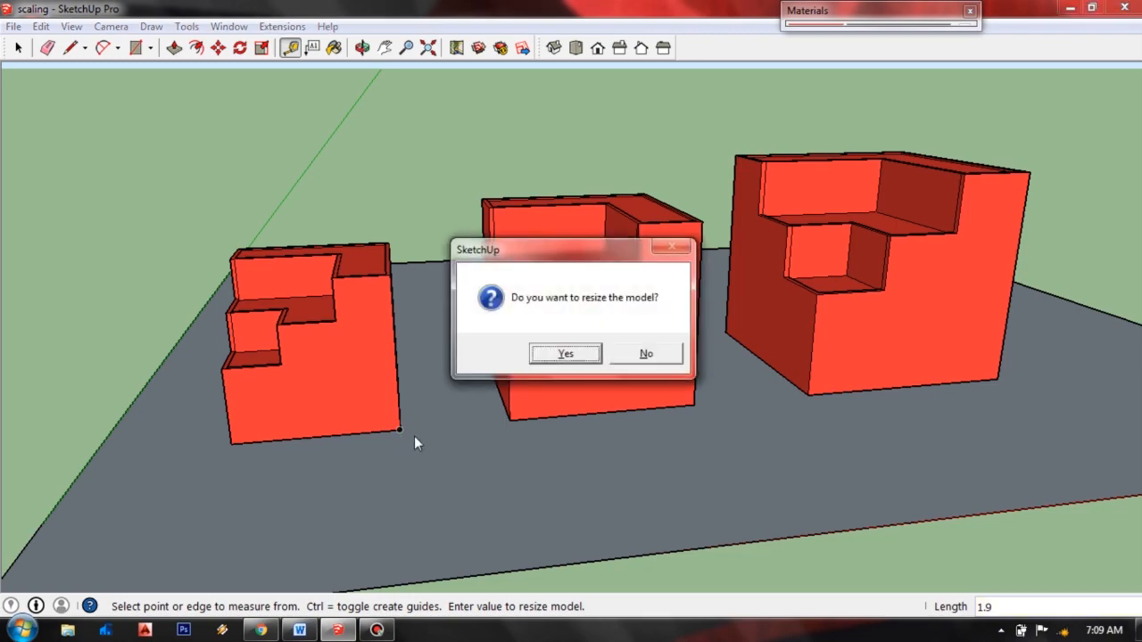
{"action": "left_click", "coordinate": [564, 354]}
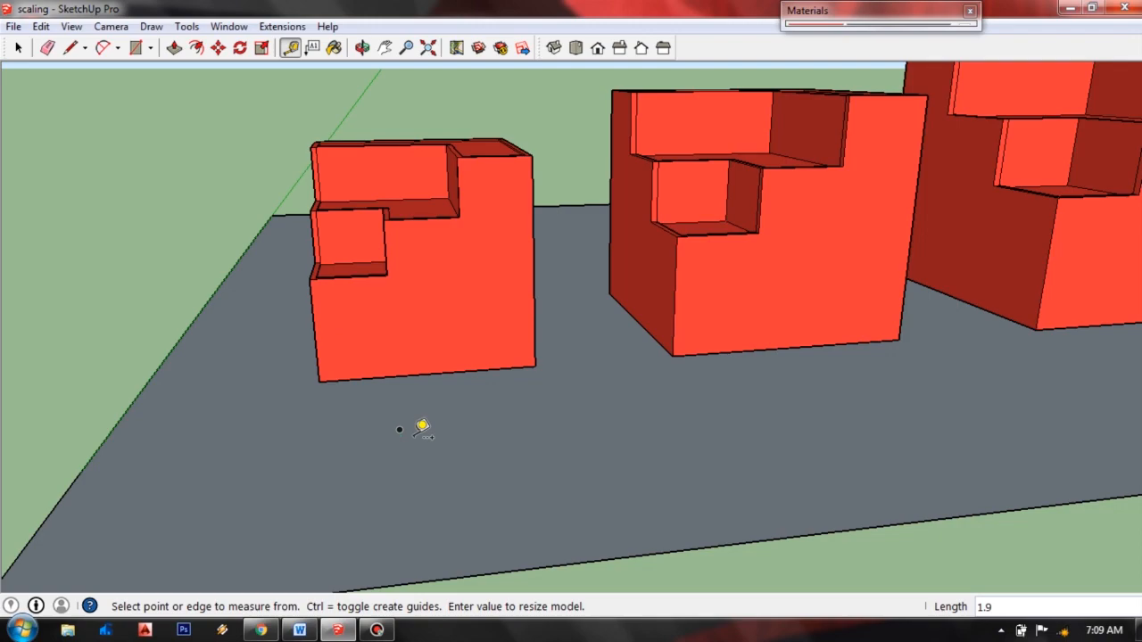
{"action": "left_click", "coordinate": [16, 46]}
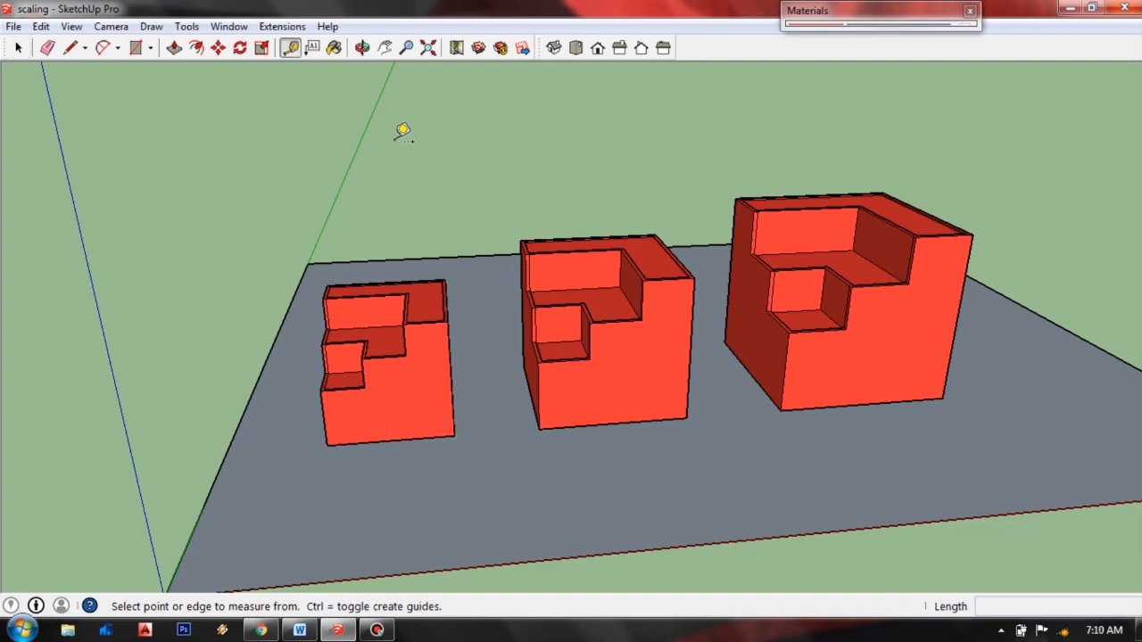
{"action": "mouse_move", "coordinate": [496, 350]}
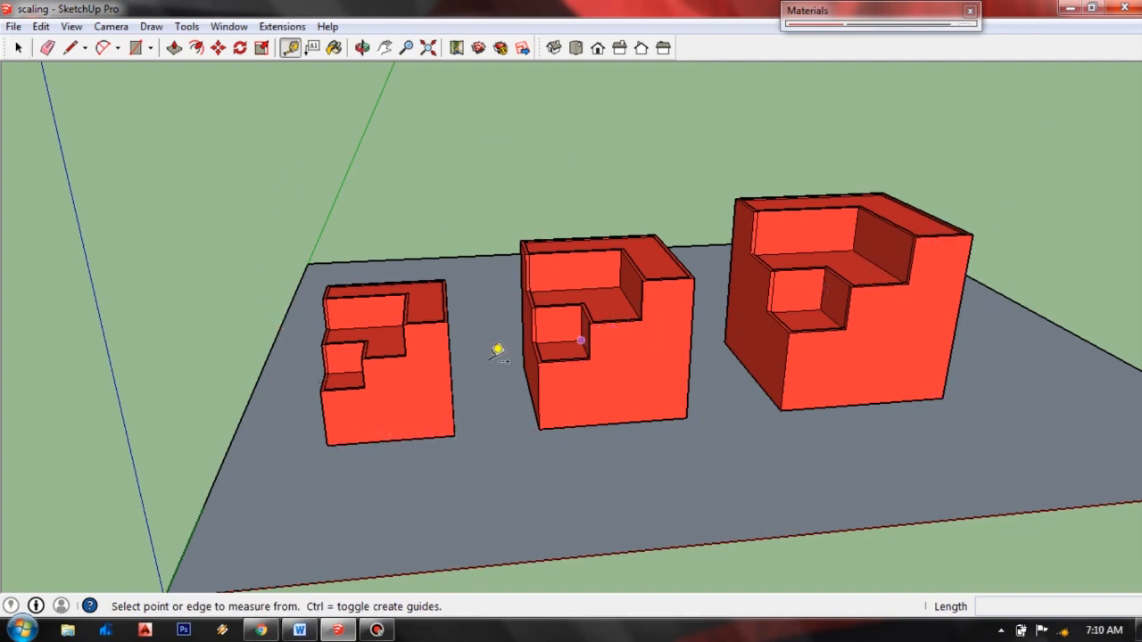
{"action": "left_click", "coordinate": [16, 47]}
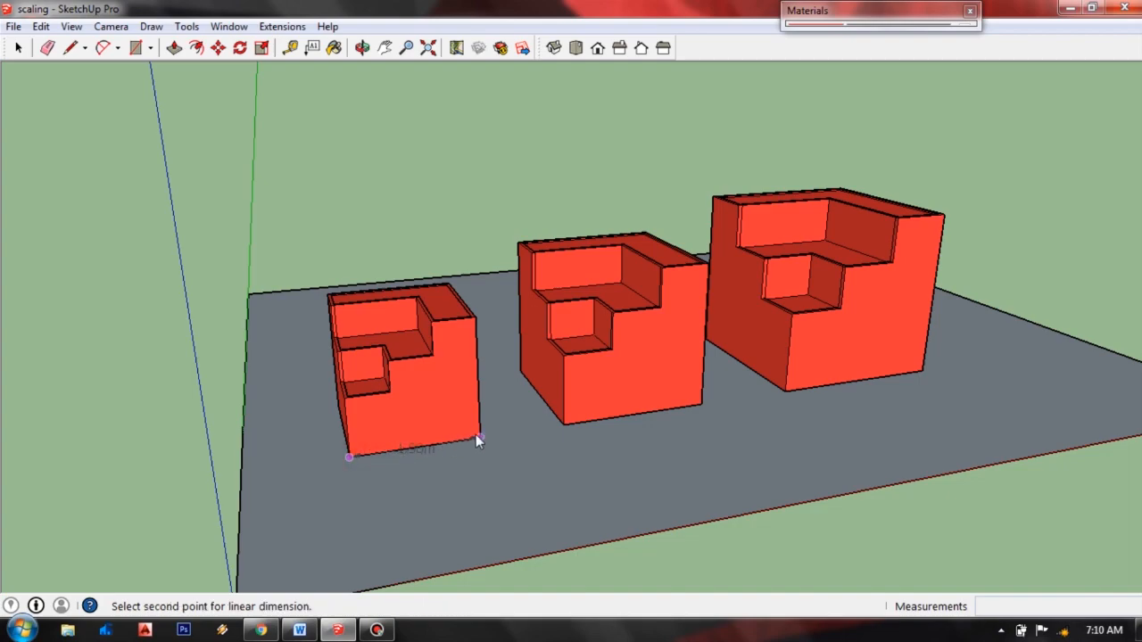
{"action": "left_click", "coordinate": [480, 439]}
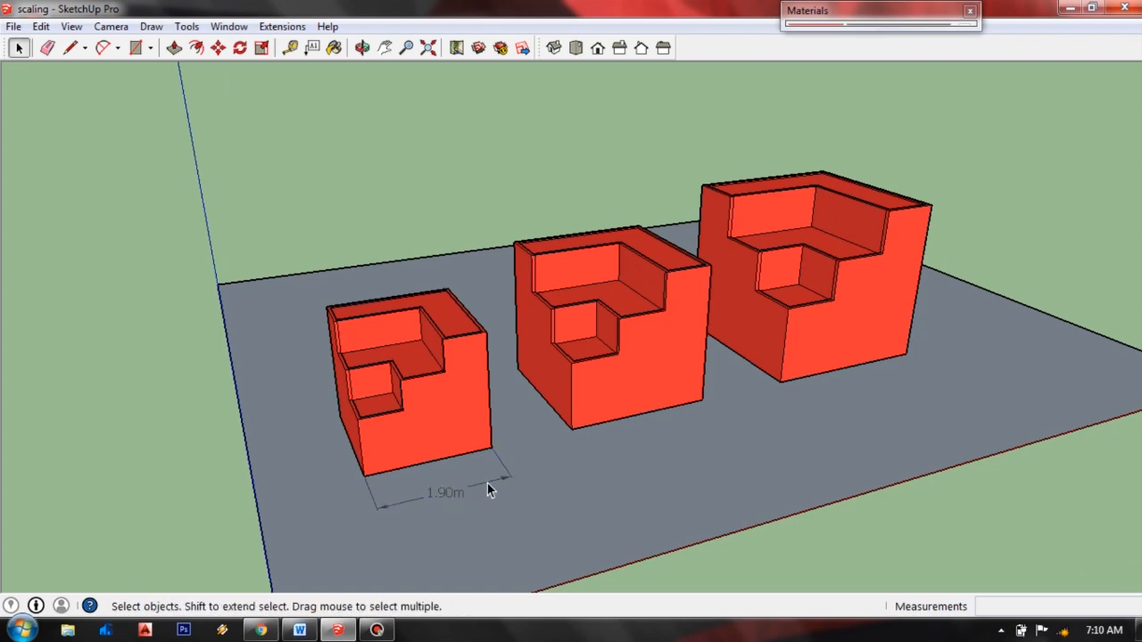
{"action": "mouse_move", "coordinate": [507, 486]}
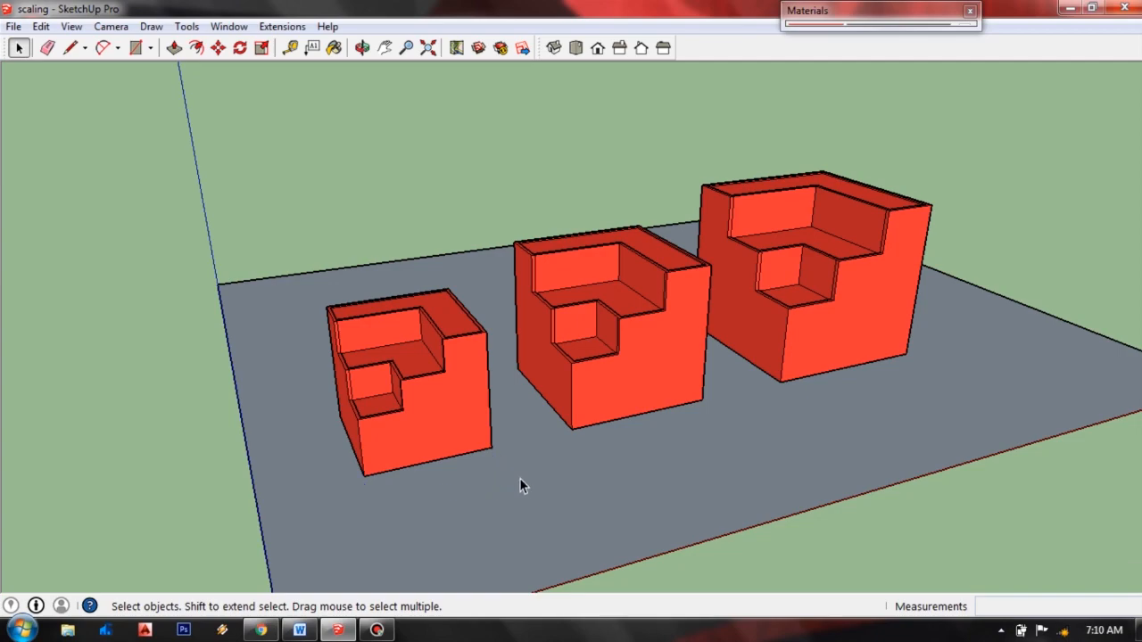
{"action": "mouse_move", "coordinate": [521, 474]}
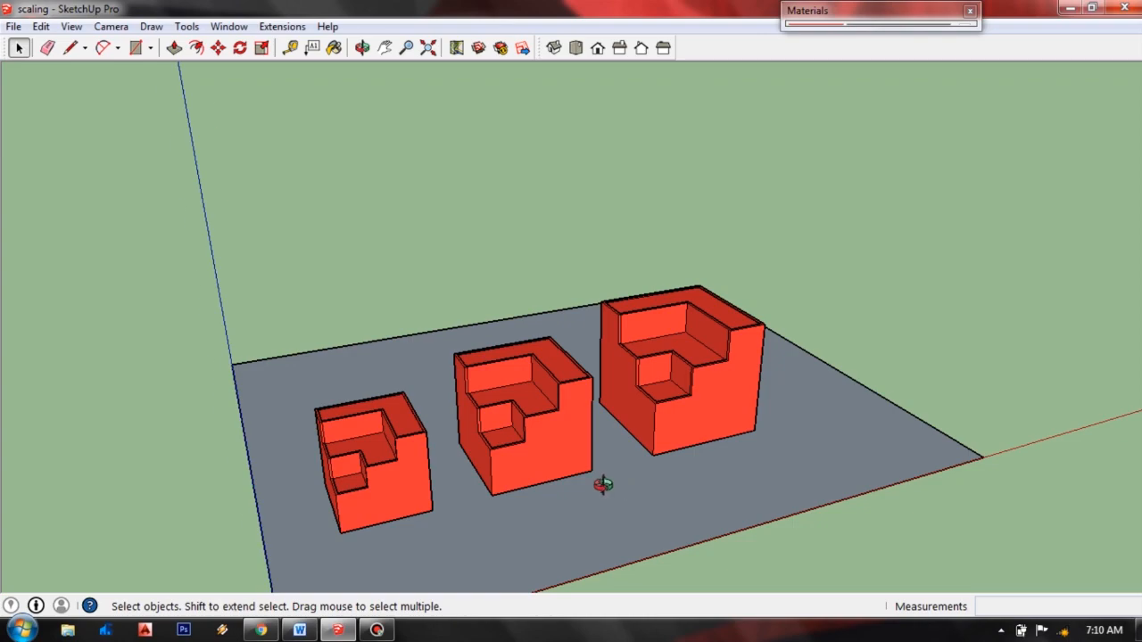
{"action": "left_click_drag", "start_coordinate": [603, 486], "coordinate": [669, 446]}
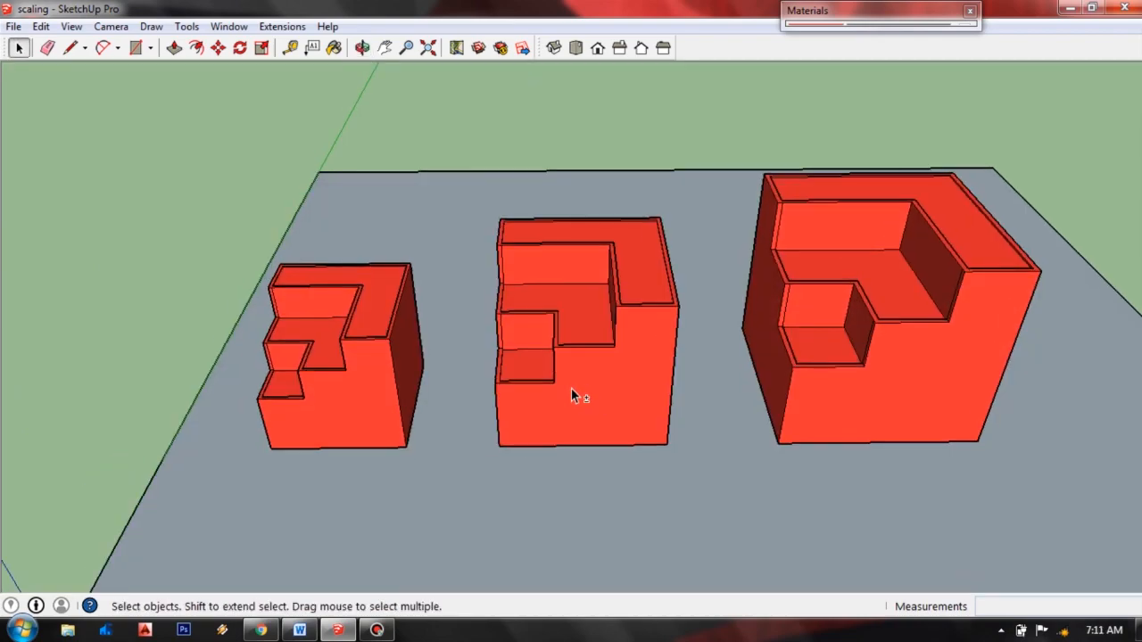
{"action": "left_click_drag", "start_coordinate": [571, 393], "coordinate": [657, 394]}
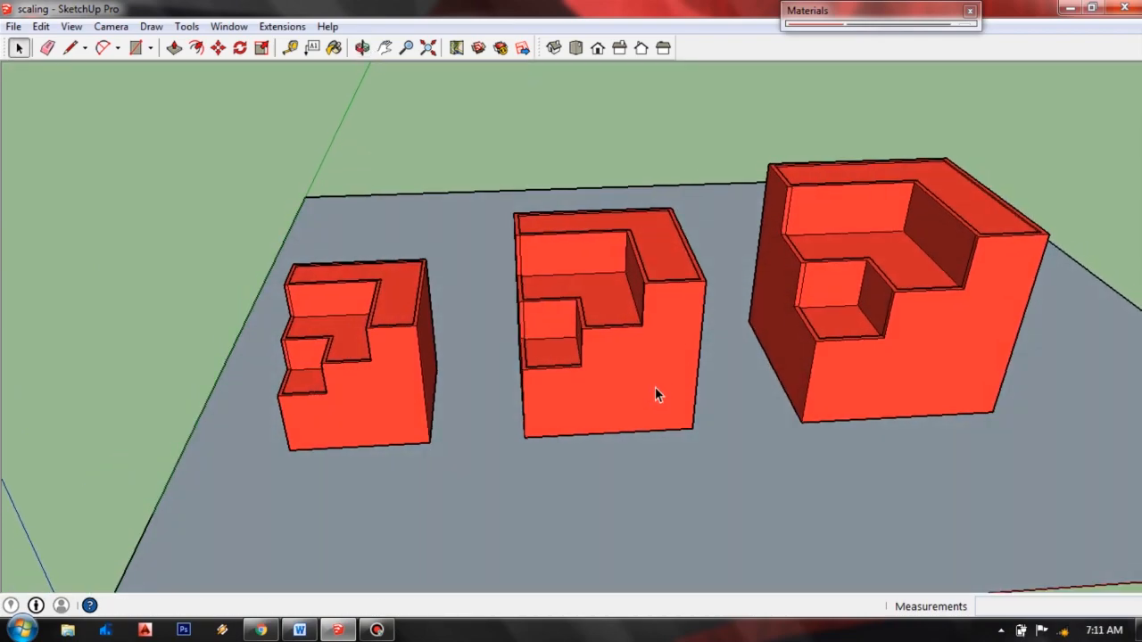
{"action": "mouse_move", "coordinate": [396, 364]}
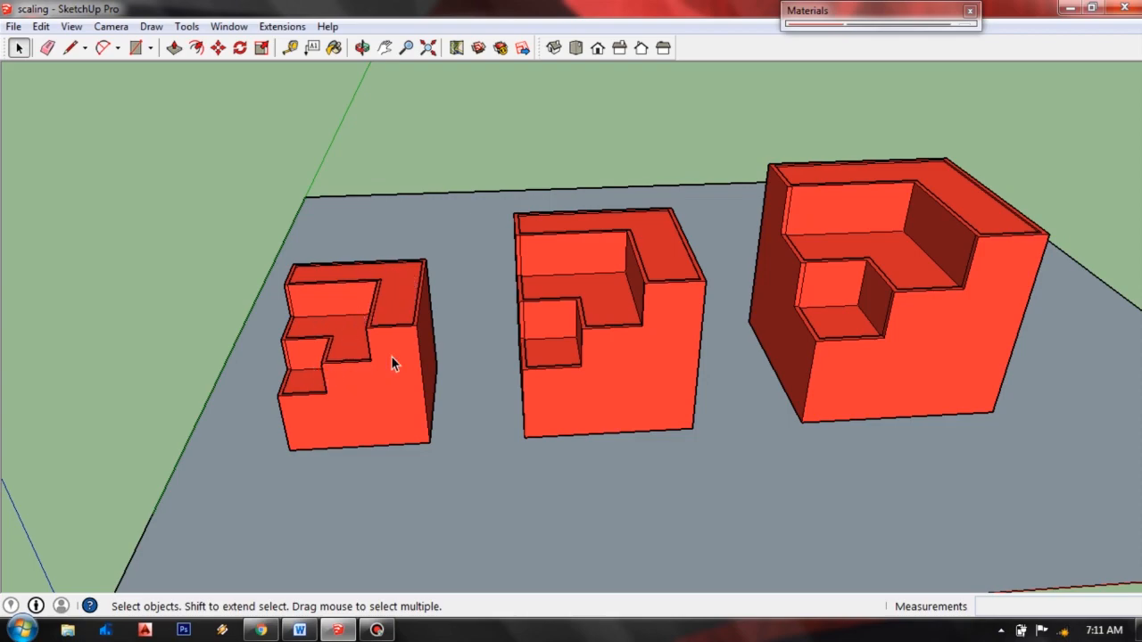
{"action": "mouse_move", "coordinate": [605, 337]}
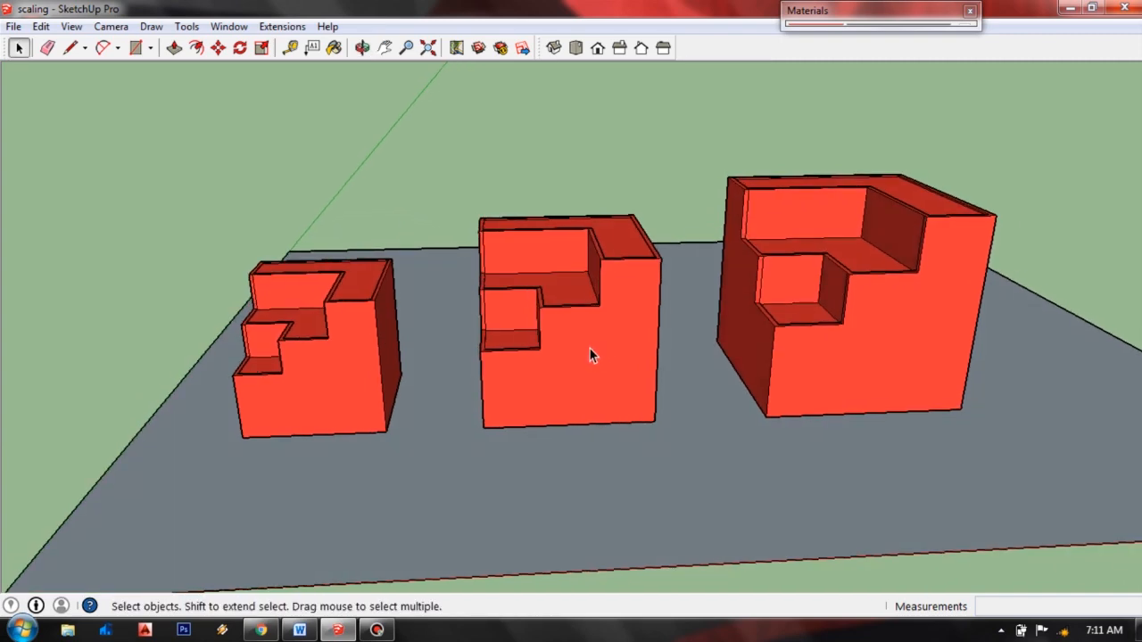
{"action": "left_click", "coordinate": [289, 46]}
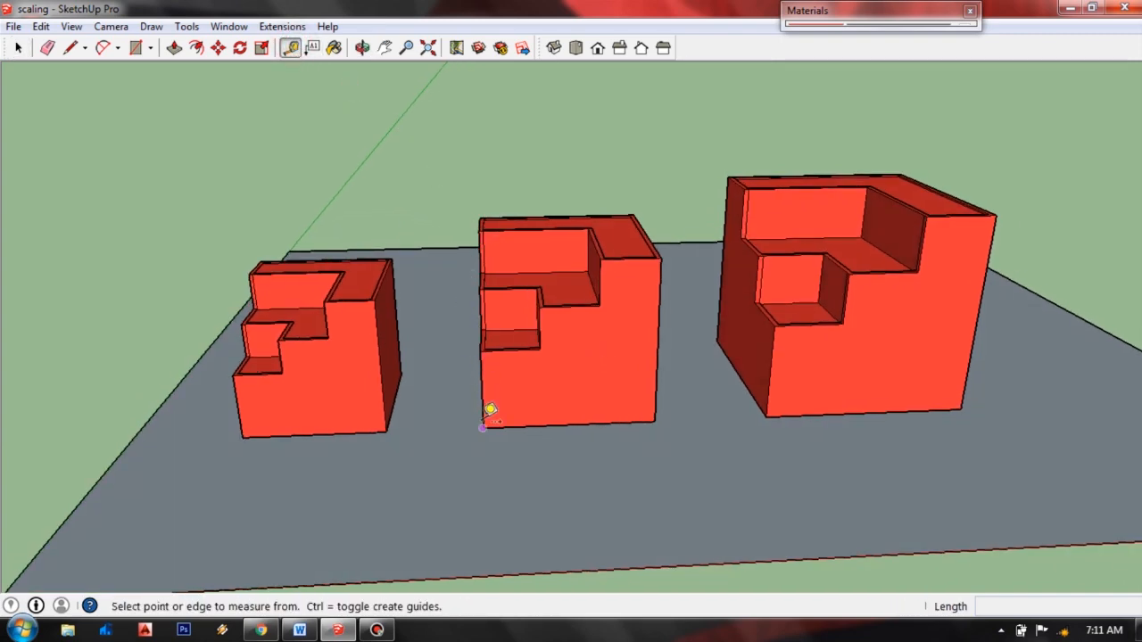
{"action": "left_click", "coordinate": [491, 414]}
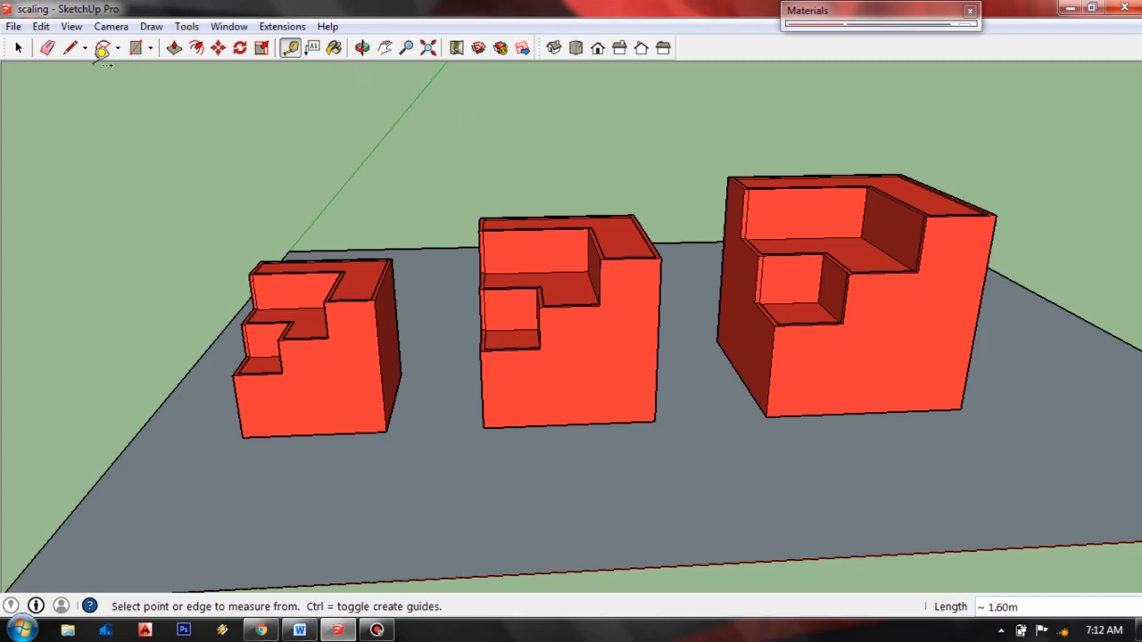
{"action": "left_click", "coordinate": [18, 46]}
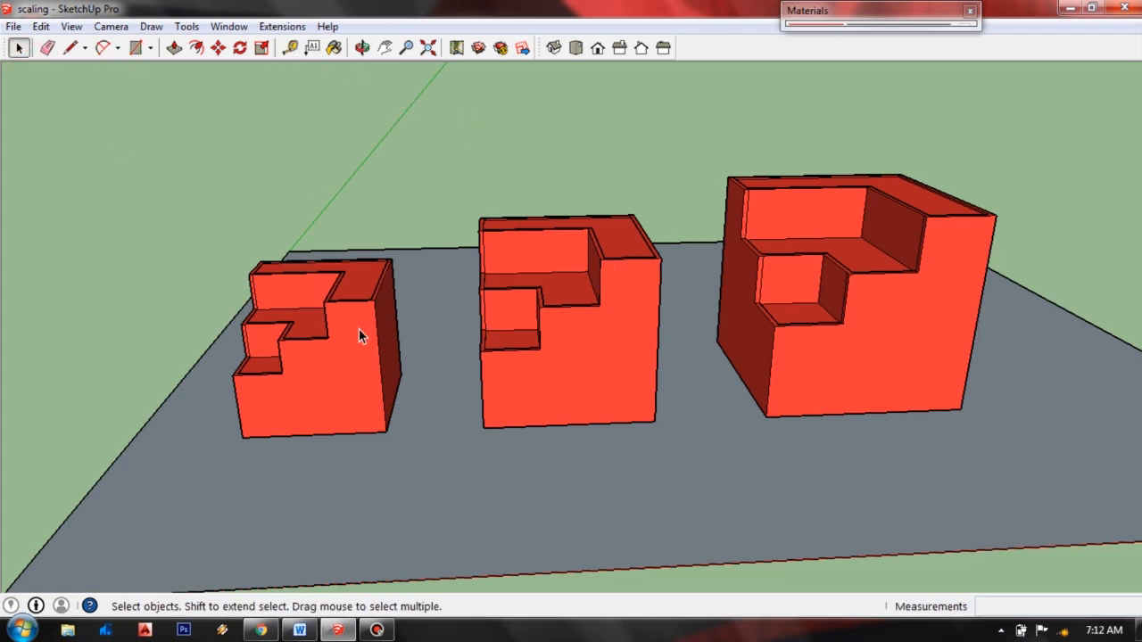
Enter the smallest red block's group for editing.
{"action": "left_click", "coordinate": [375, 335]}
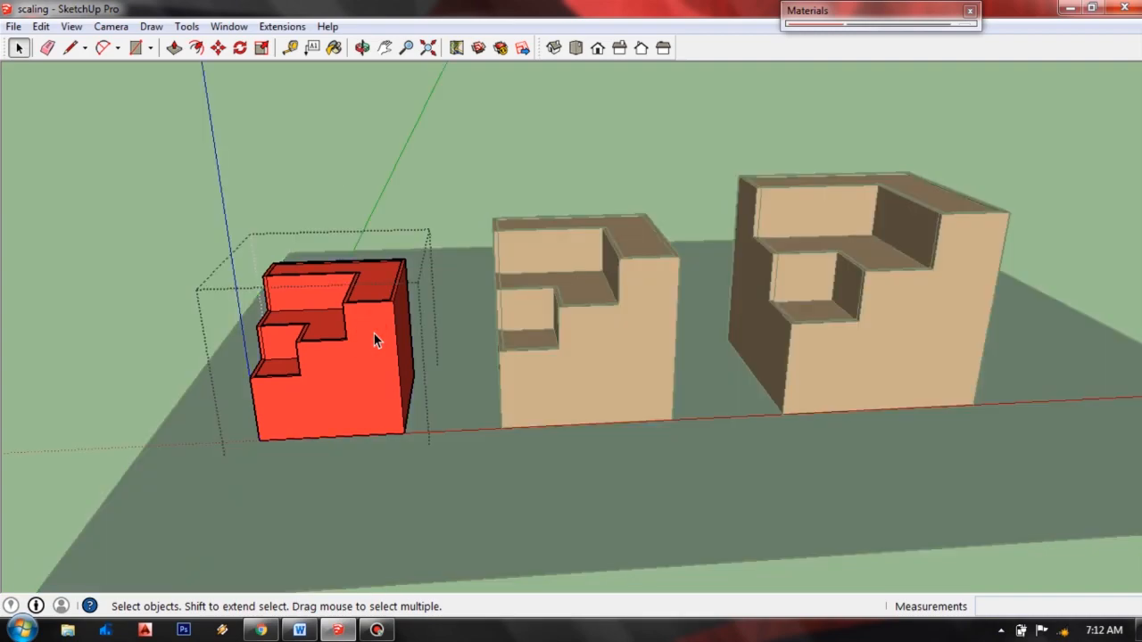
{"action": "mouse_move", "coordinate": [396, 289]}
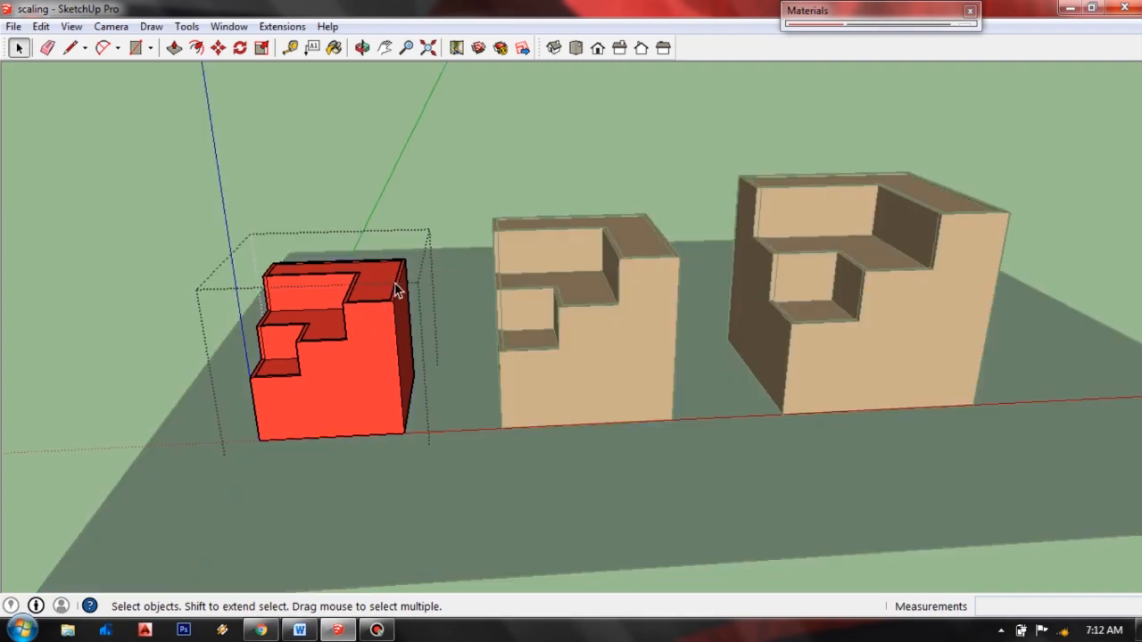
{"action": "mouse_move", "coordinate": [428, 300]}
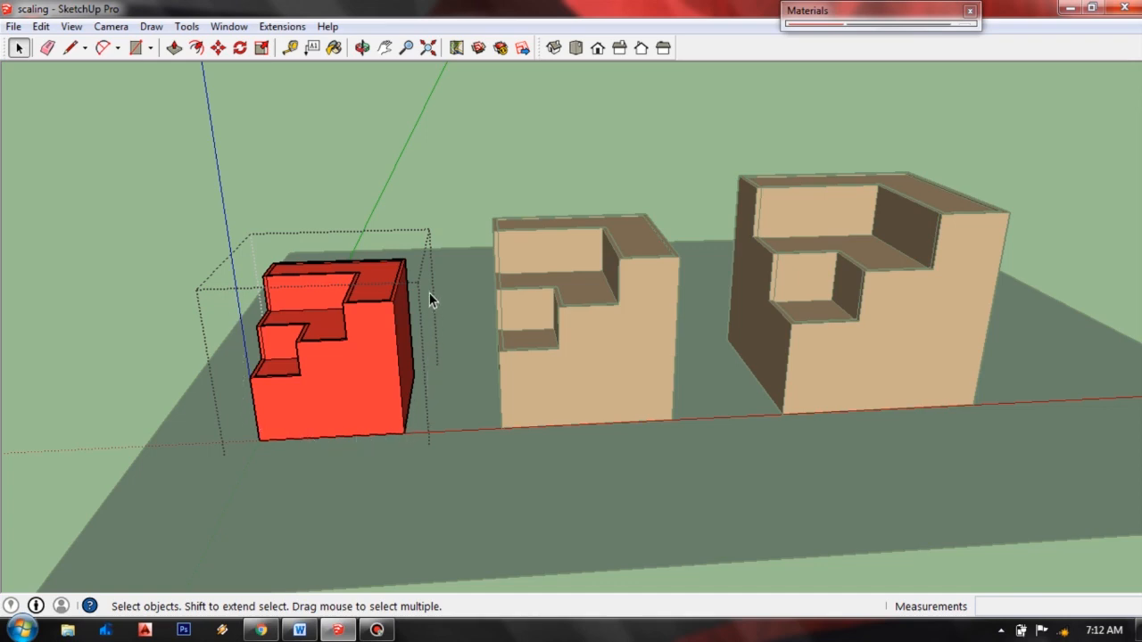
{"action": "mouse_move", "coordinate": [401, 260]}
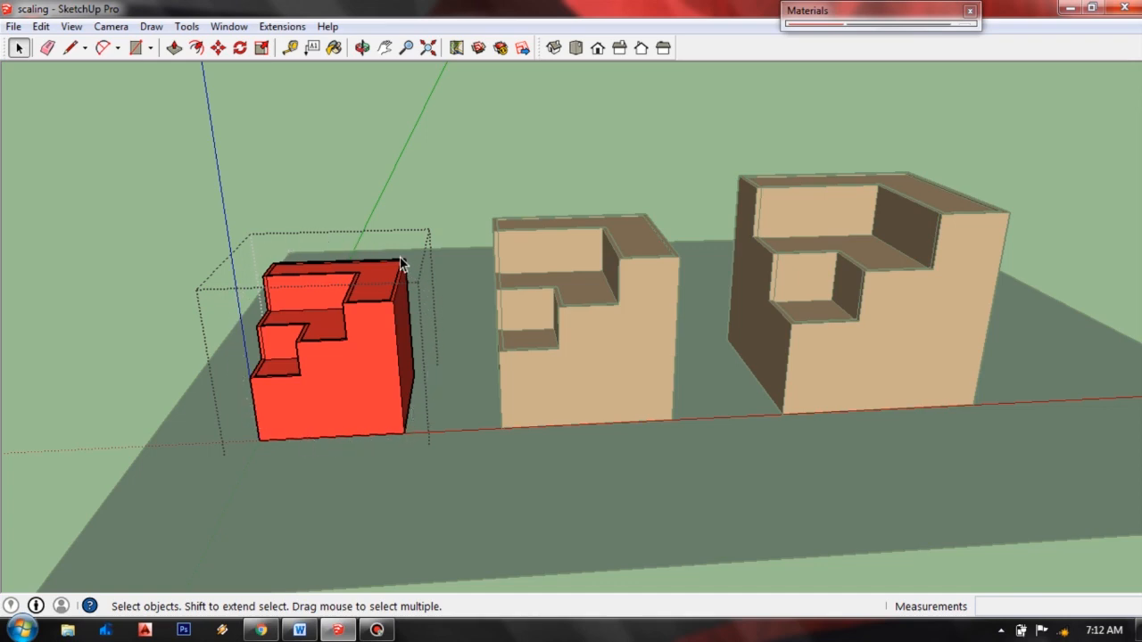
{"action": "mouse_move", "coordinate": [322, 407]}
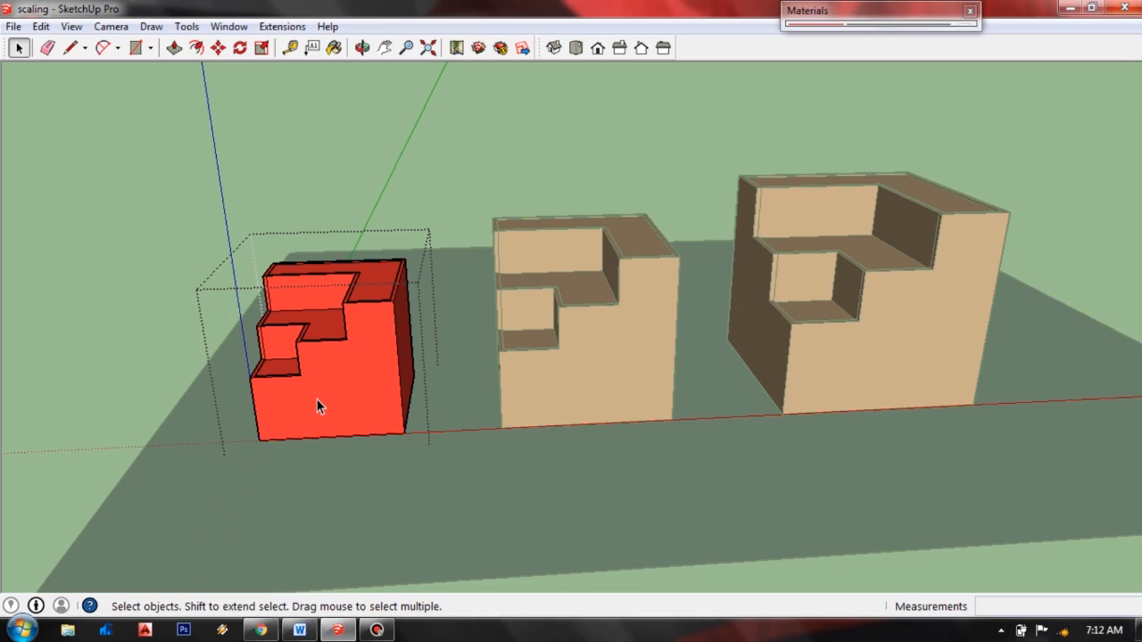
Start a Tape Measure from the small block's bottom corner inside its group.
{"action": "left_click", "coordinate": [296, 46]}
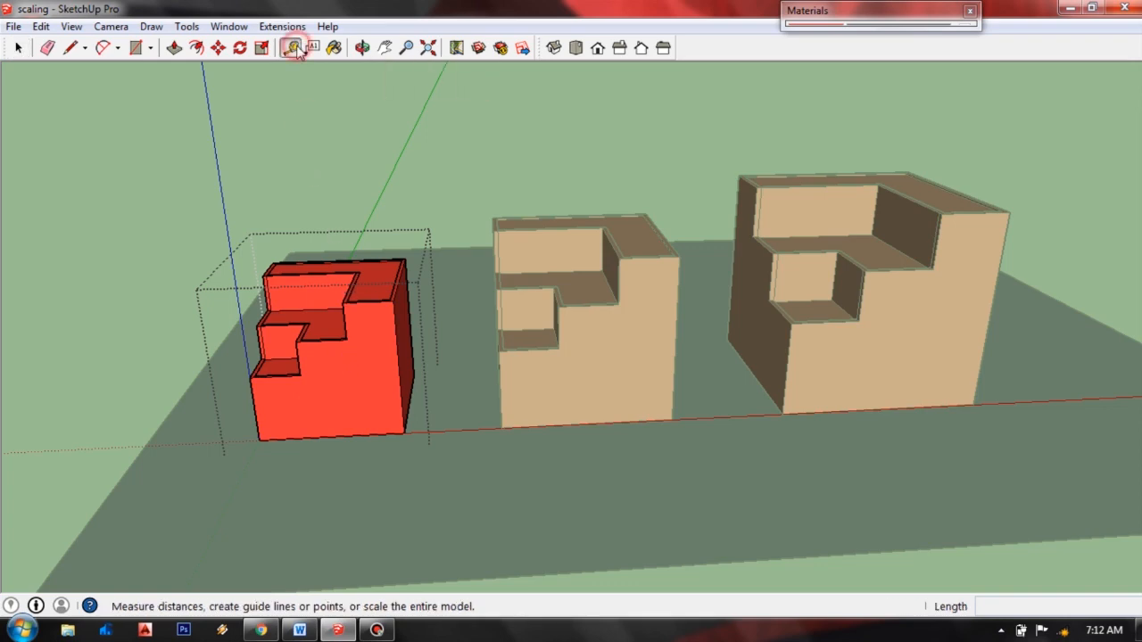
{"action": "left_click", "coordinate": [296, 46]}
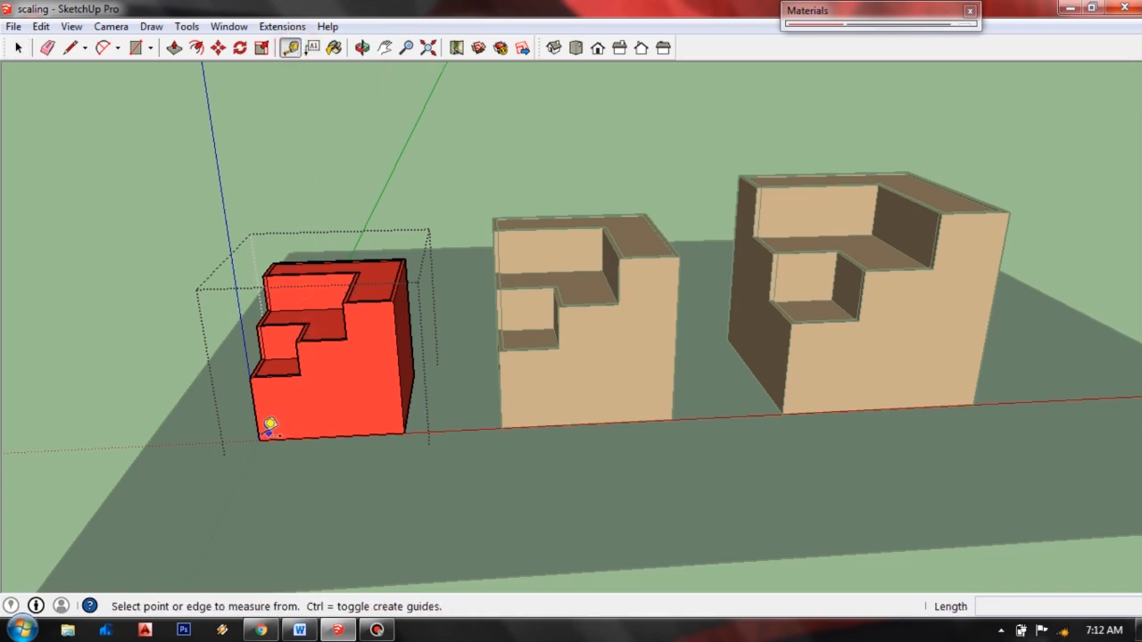
{"action": "left_click", "coordinate": [259, 439]}
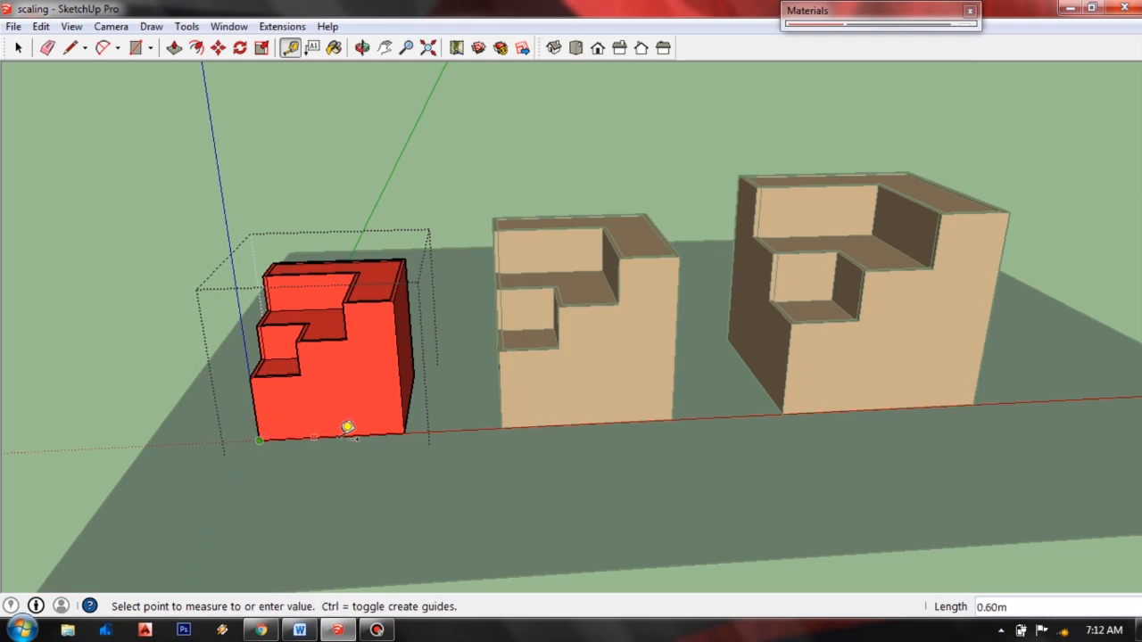
{"action": "mouse_move", "coordinate": [412, 425]}
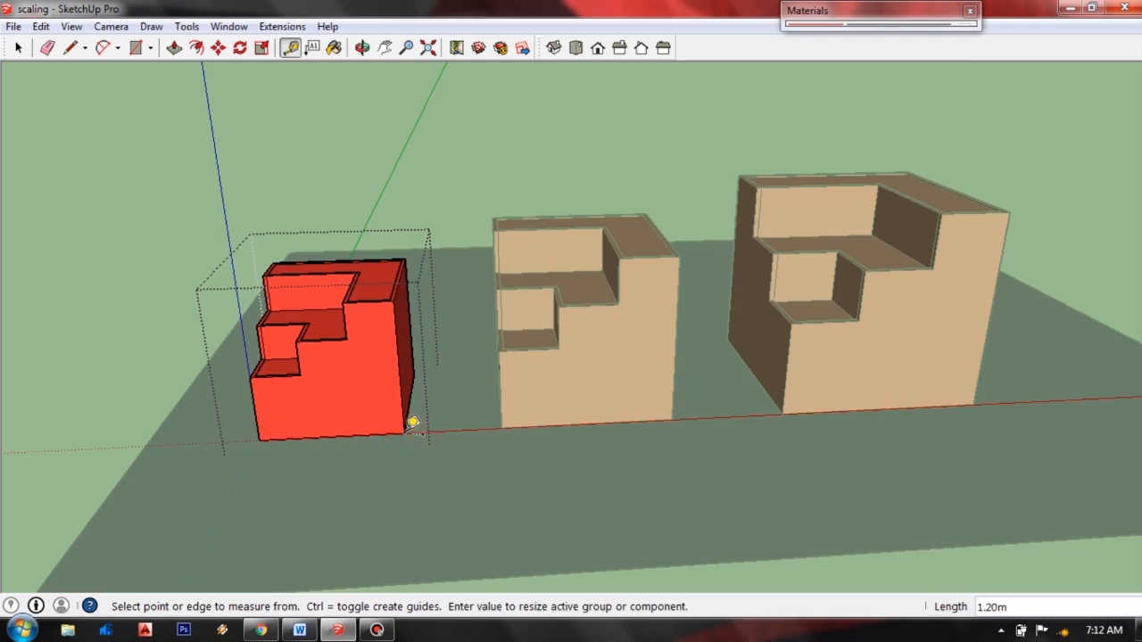
{"action": "mouse_move", "coordinate": [414, 429]}
{"action": "type", "text": "1.5"}
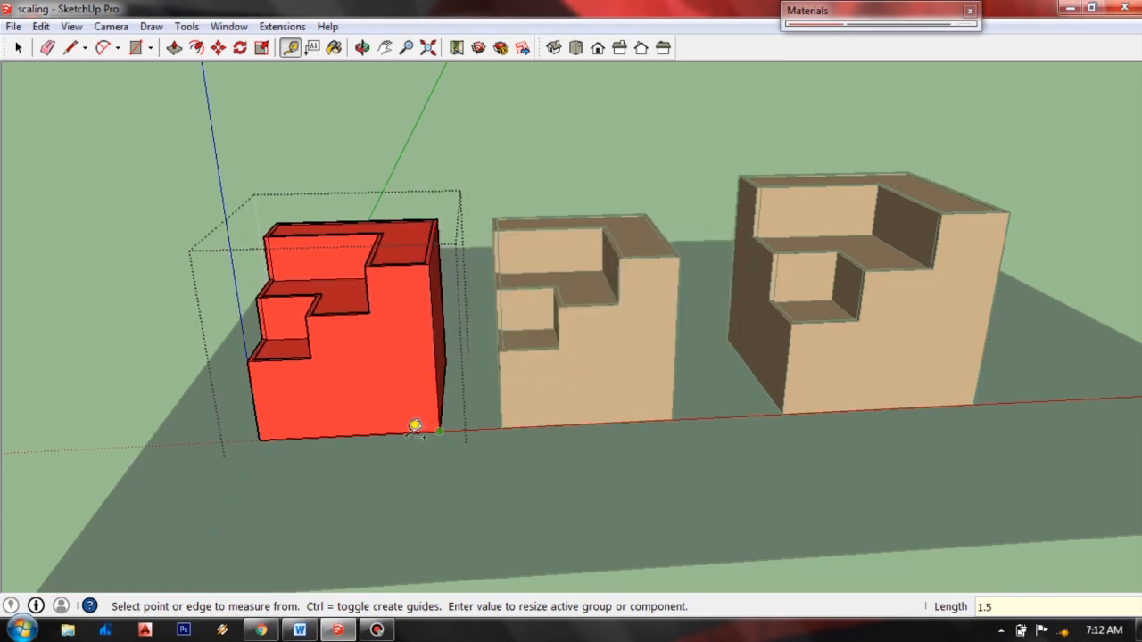
{"action": "mouse_move", "coordinate": [401, 289]}
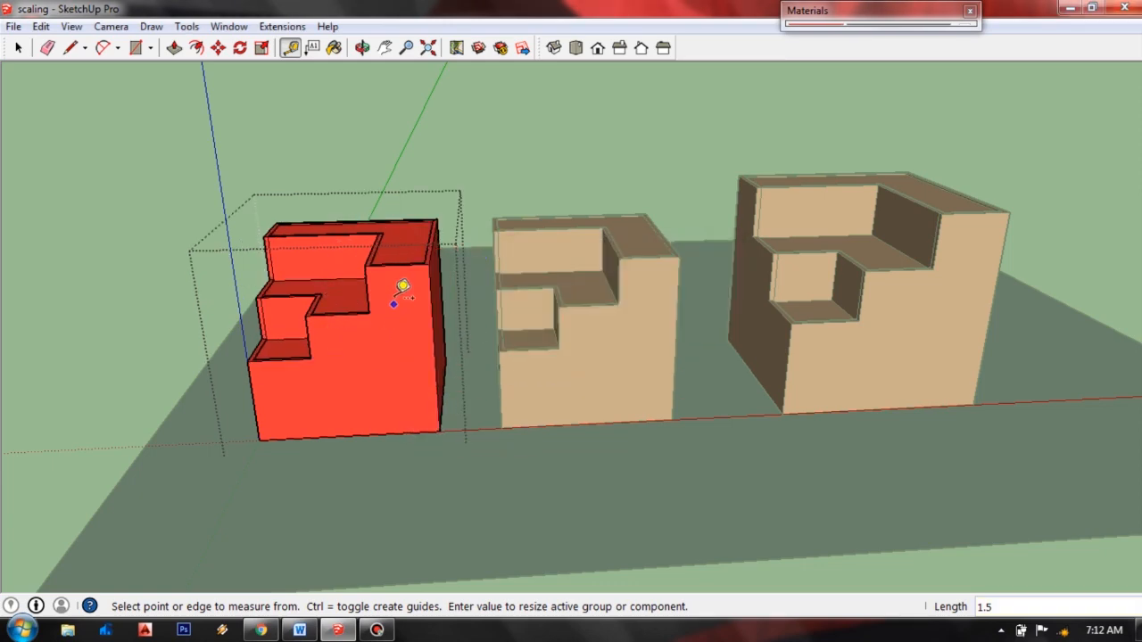
{"action": "mouse_move", "coordinate": [878, 235]}
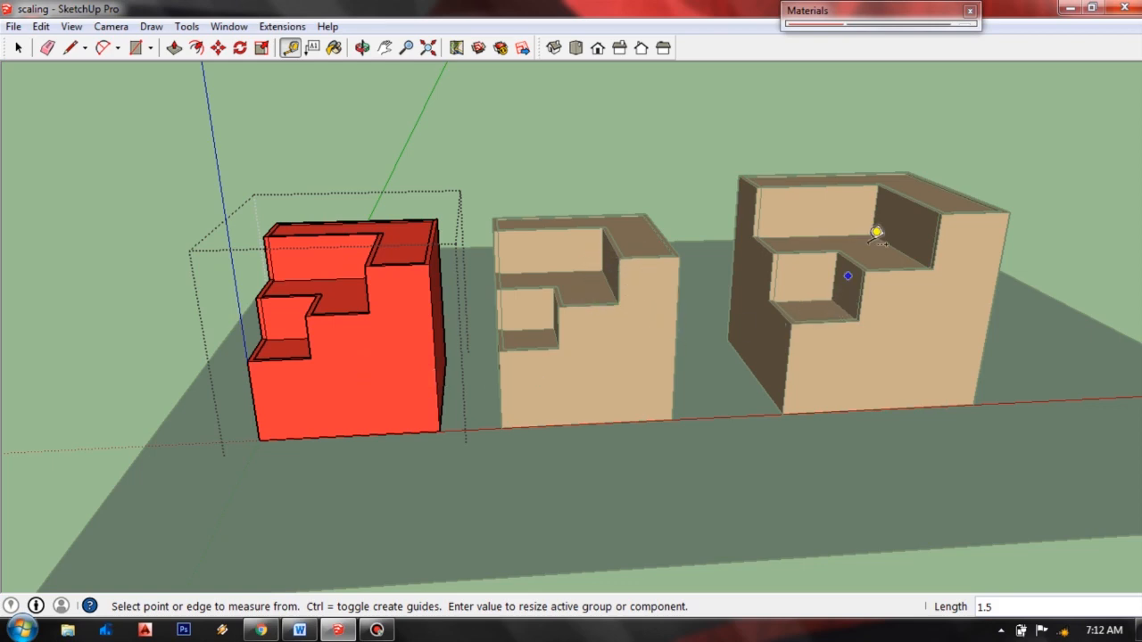
{"action": "mouse_move", "coordinate": [411, 347]}
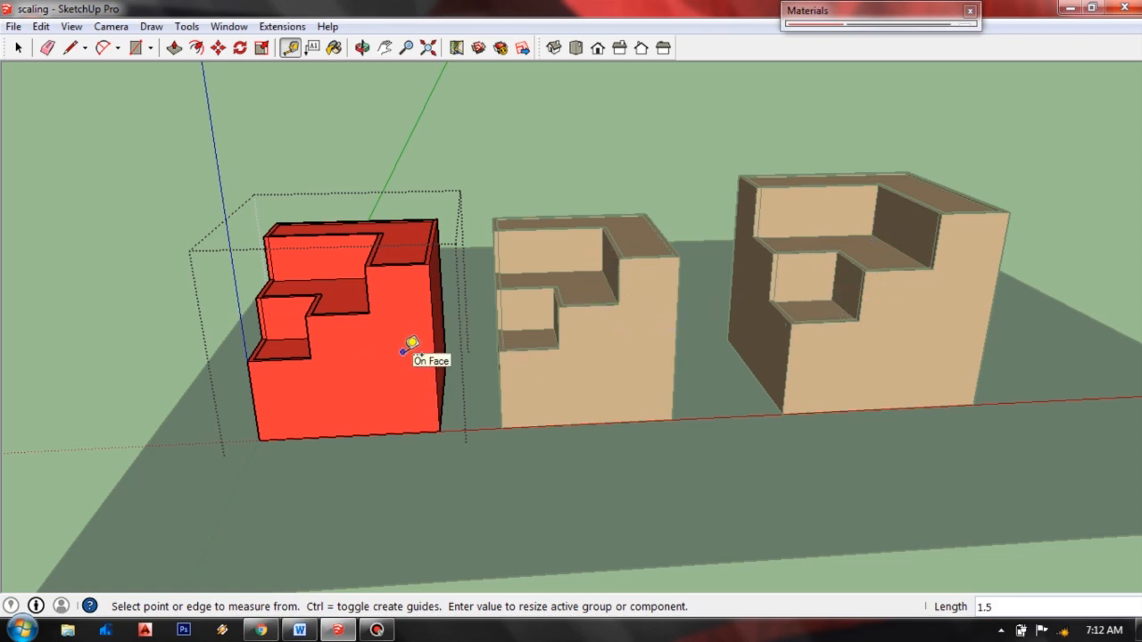
{"action": "mouse_move", "coordinate": [378, 346]}
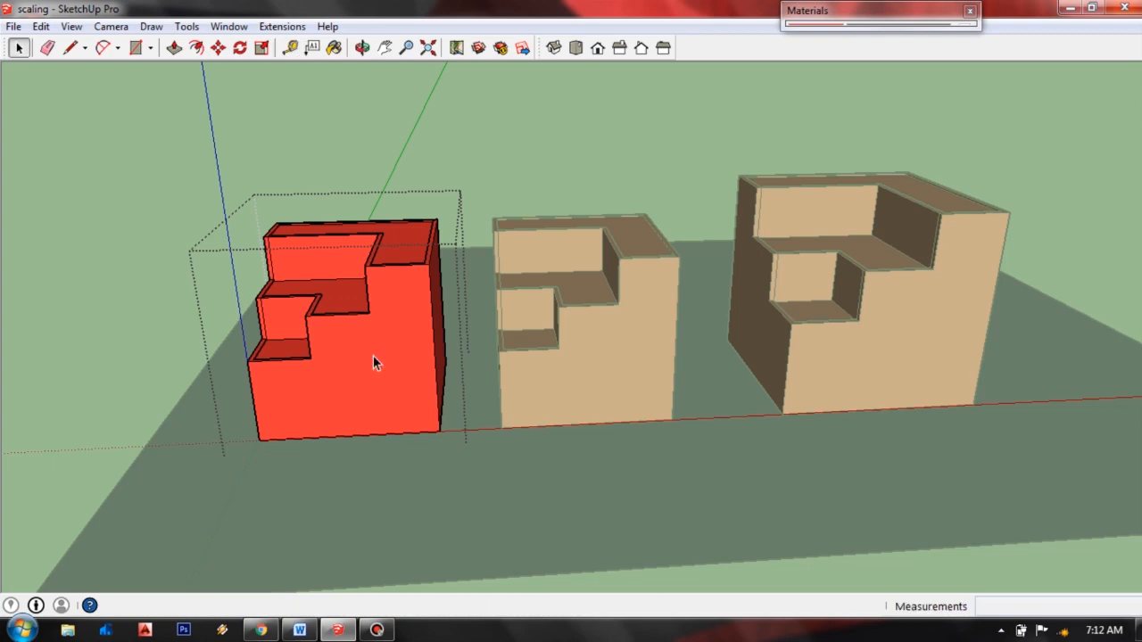
{"action": "left_click", "coordinate": [363, 46]}
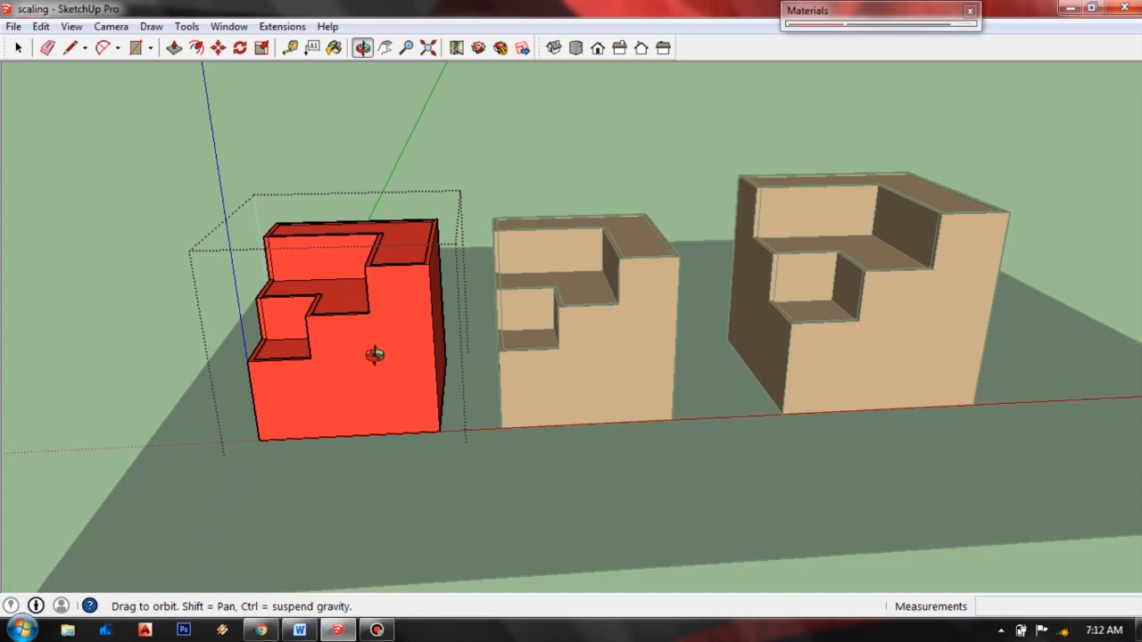